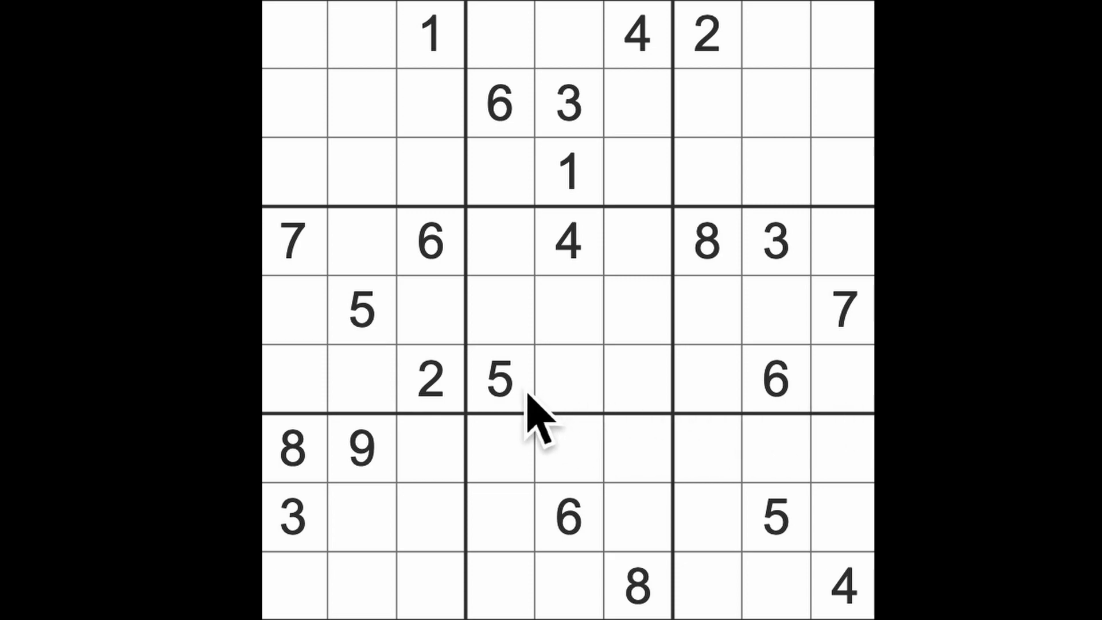
Enter 5 at row 4, column 9 and 6 at row 5, column 6
click(497, 378)
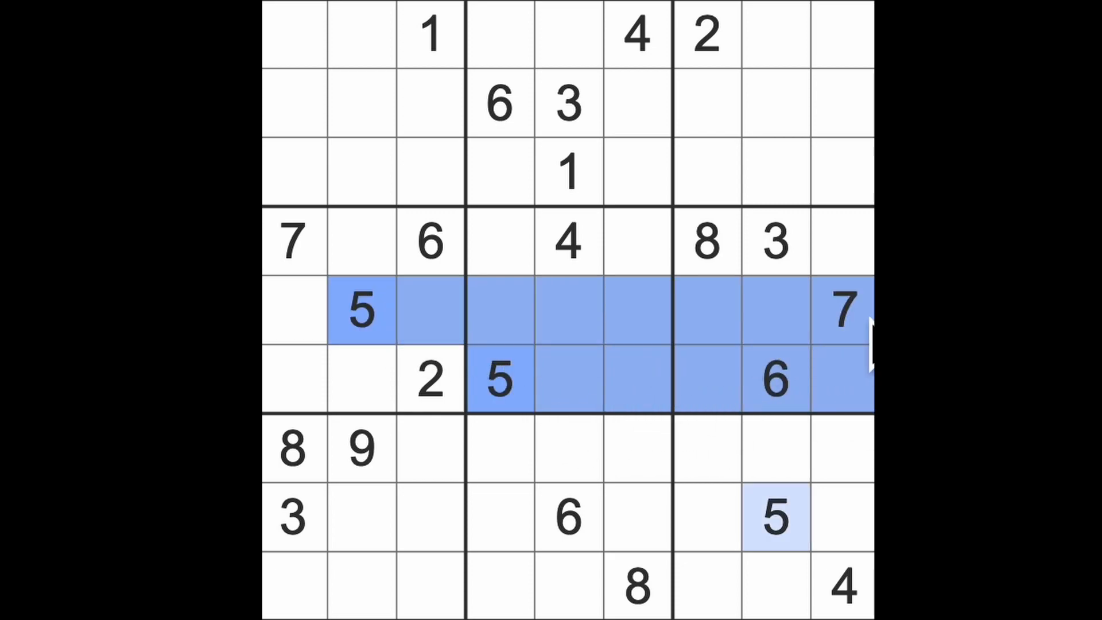
mouse_move(858, 358)
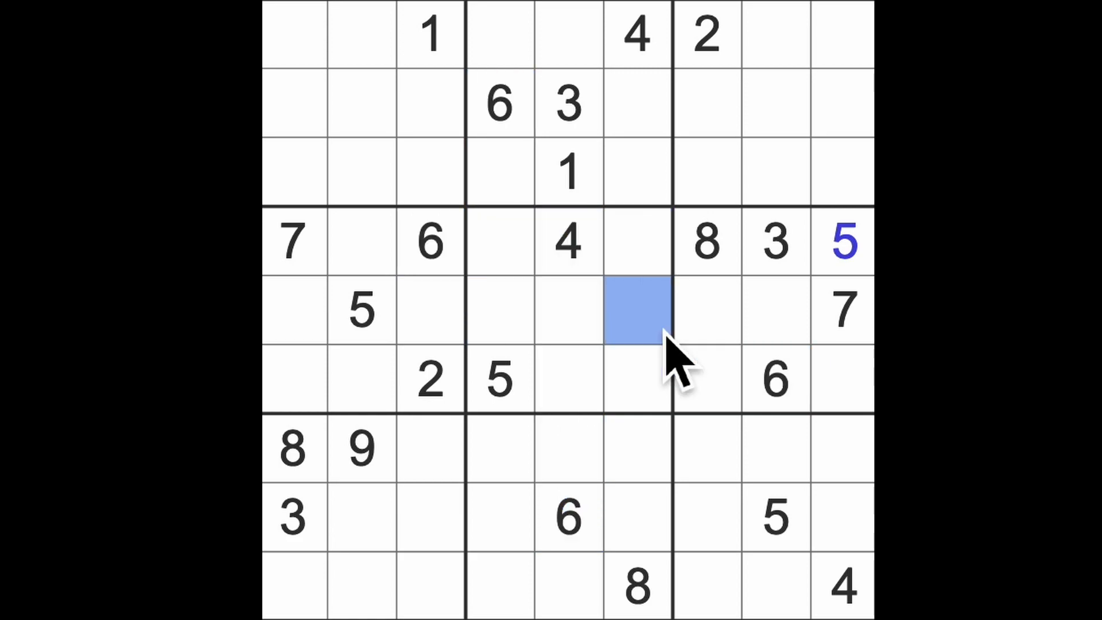
text(6)
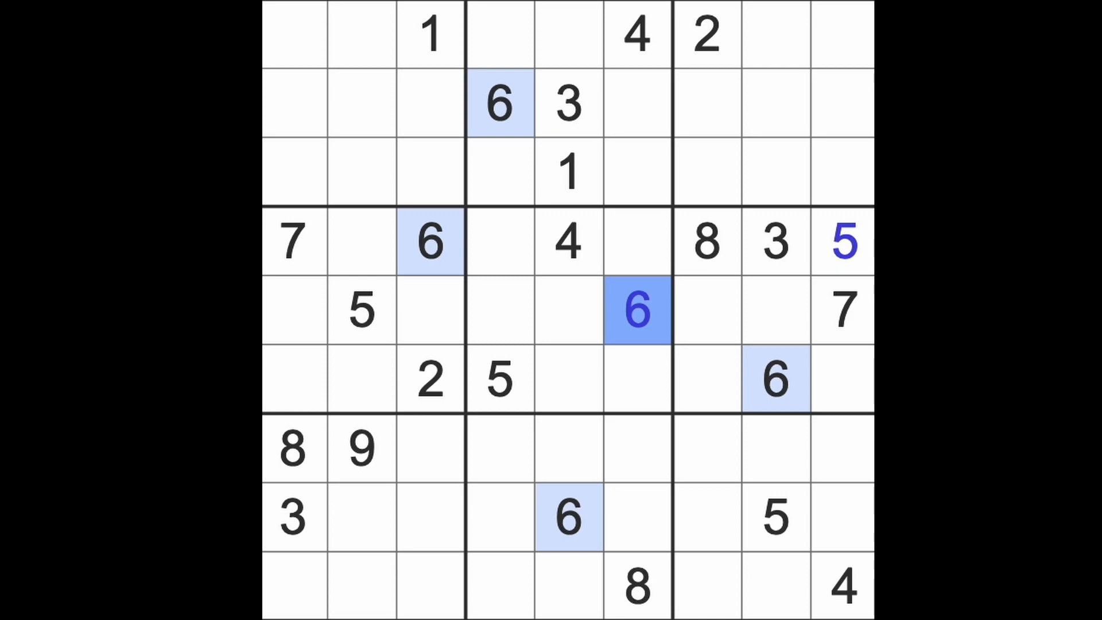
mouse_move(654, 312)
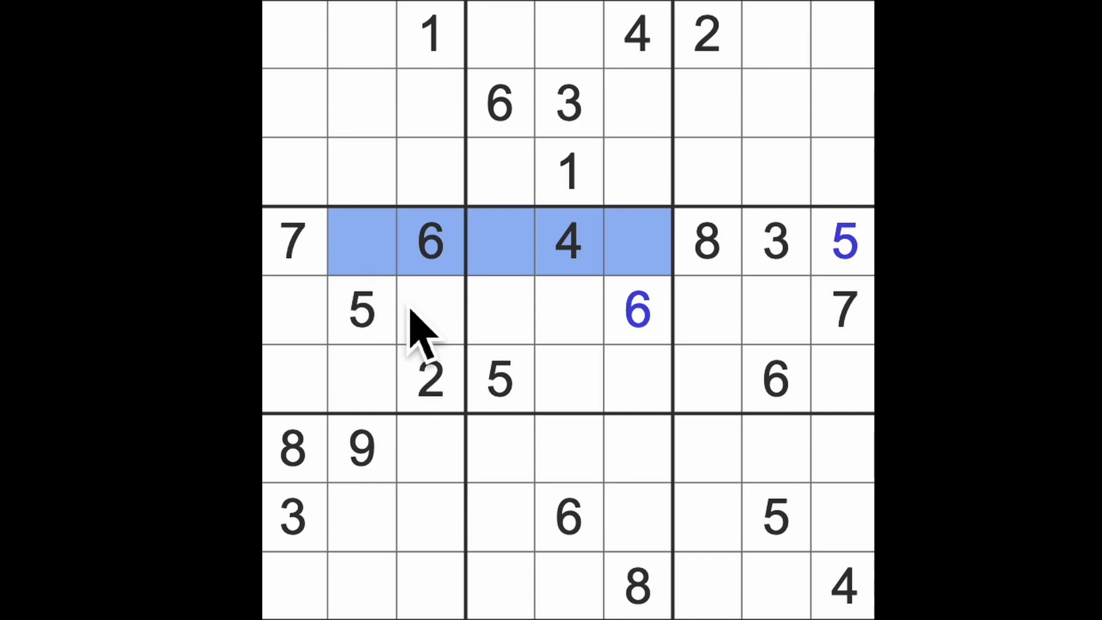
Enter 1 at row 4, column 2 and at row 9, column 1
click(429, 379)
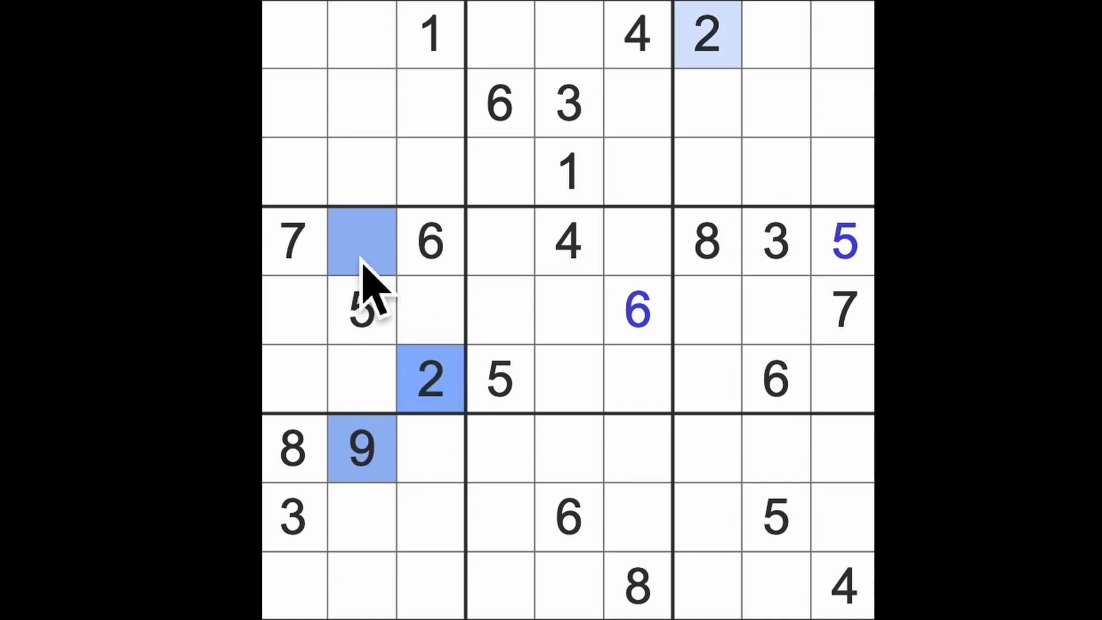
text(1)
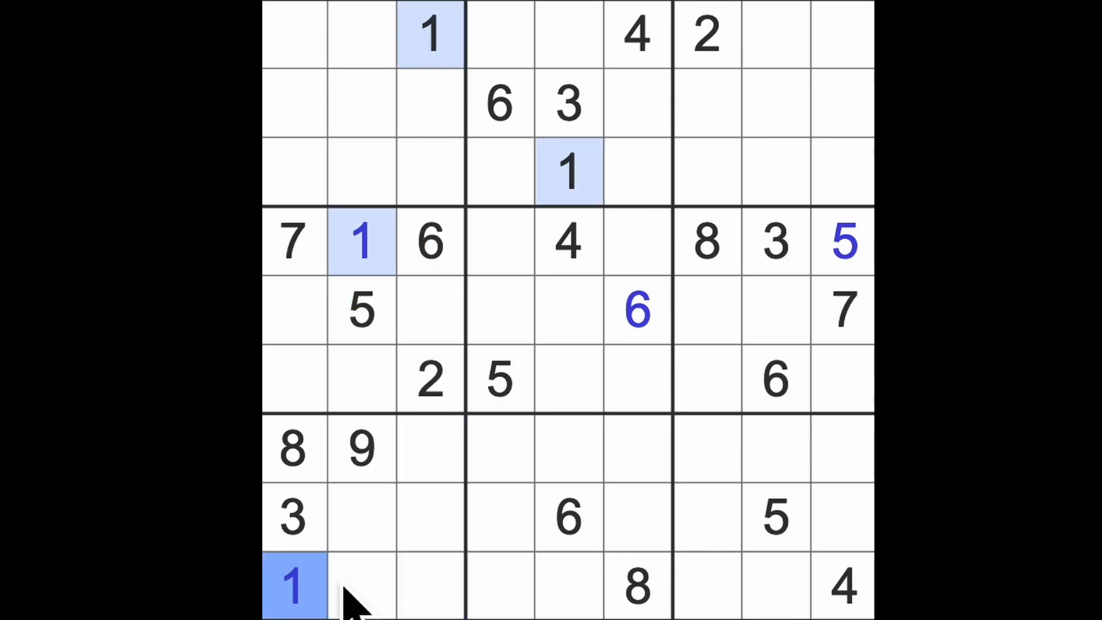
mouse_move(379, 590)
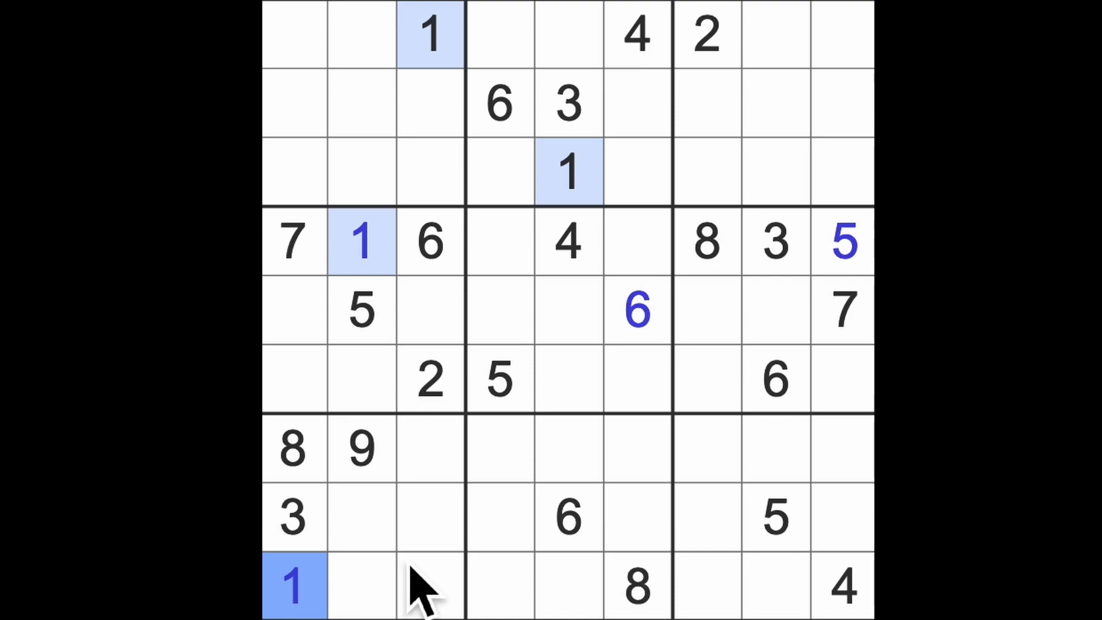
click(498, 242)
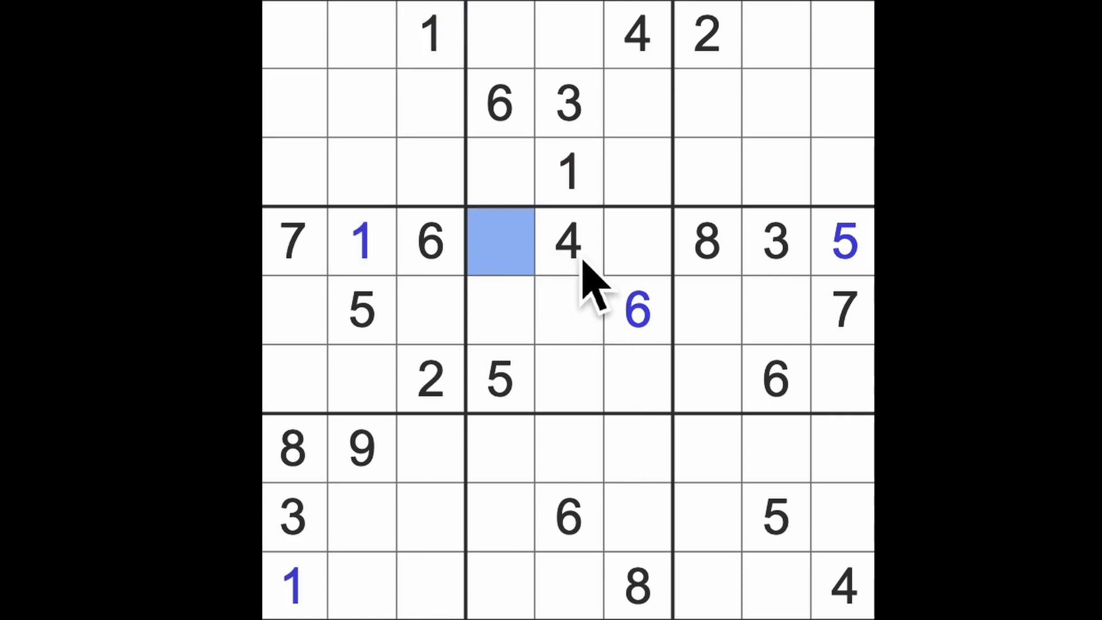
Fill centre-box cells with 7, 8, 1 and 3, and 8 at row 6, column 2
click(636, 242)
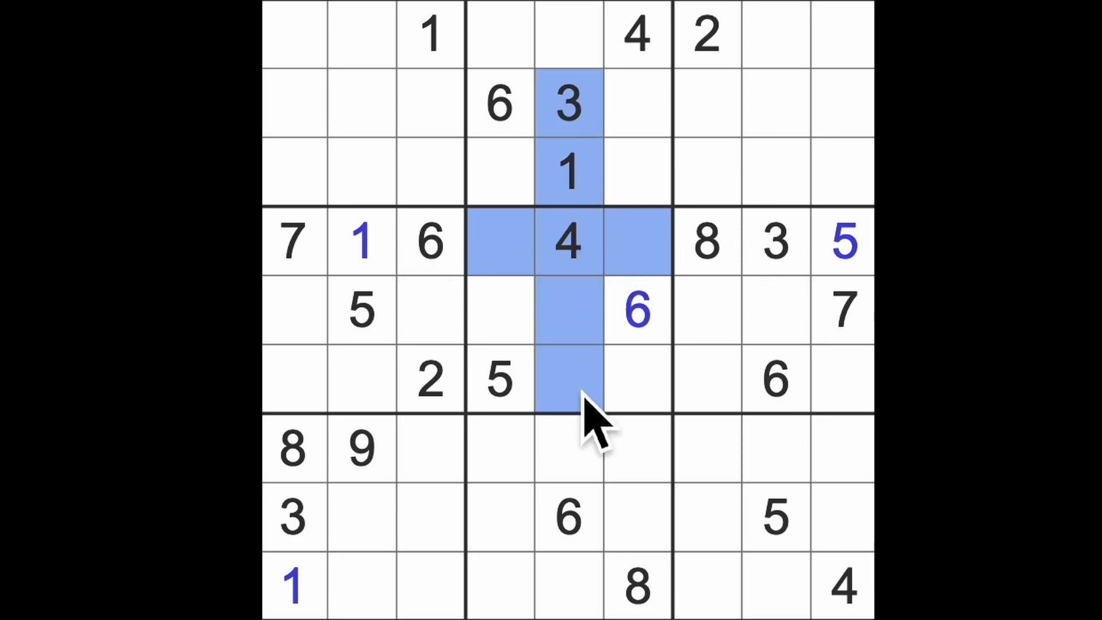
mouse_move(524, 345)
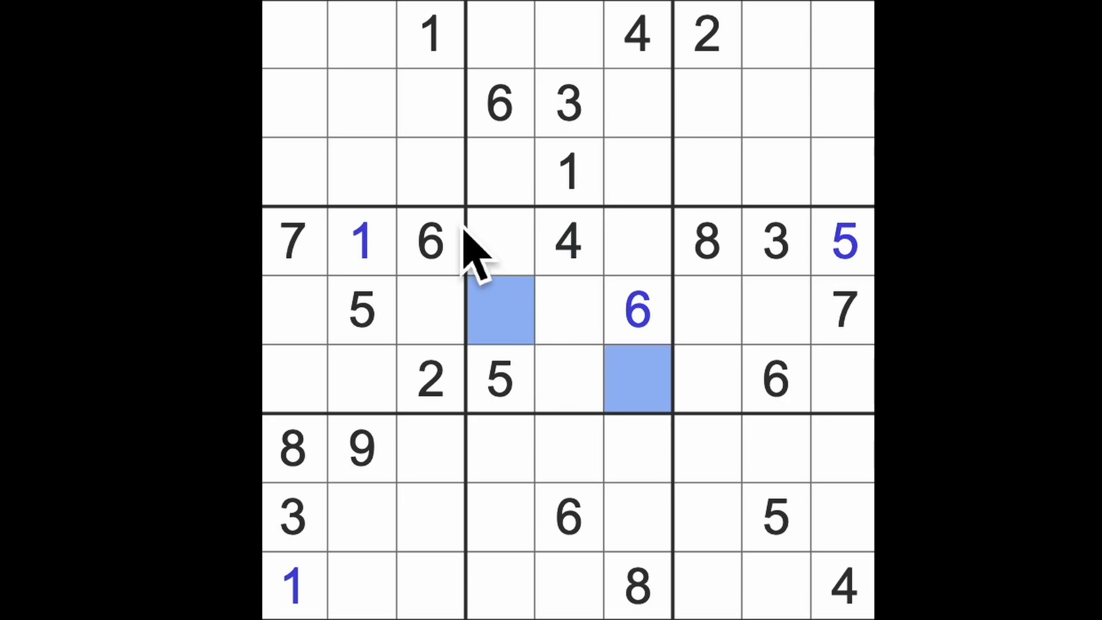
click(636, 242)
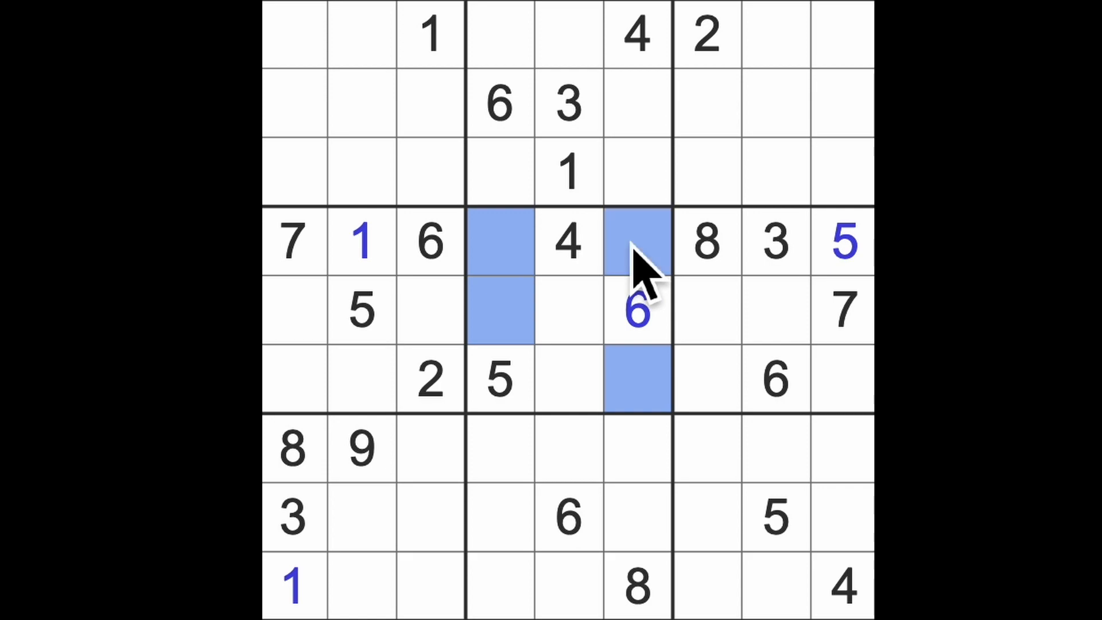
mouse_move(843, 359)
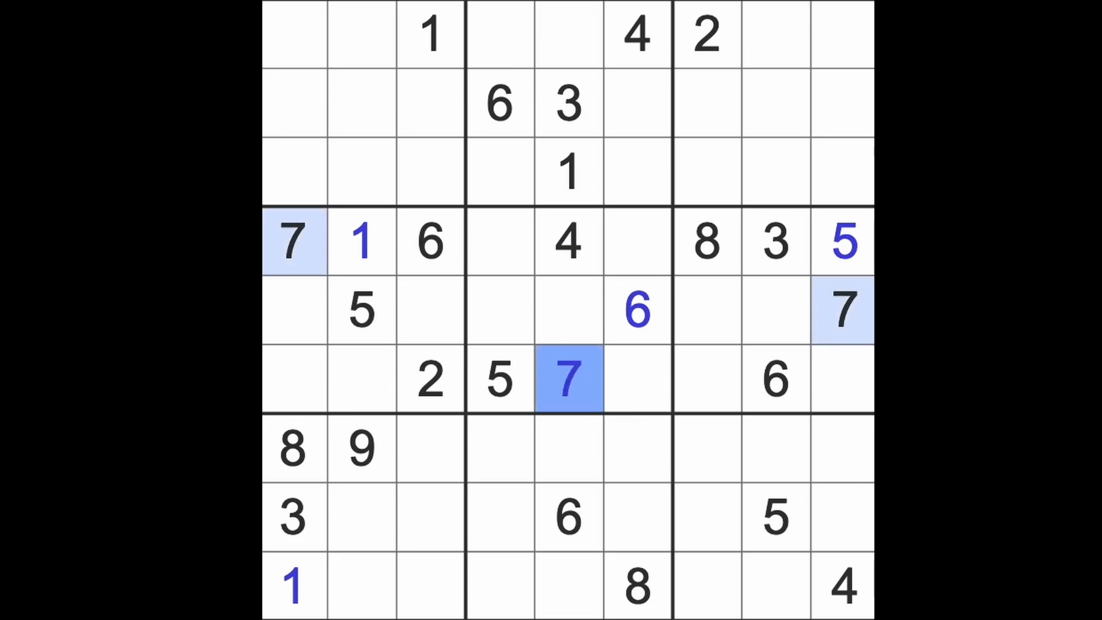
click(570, 309)
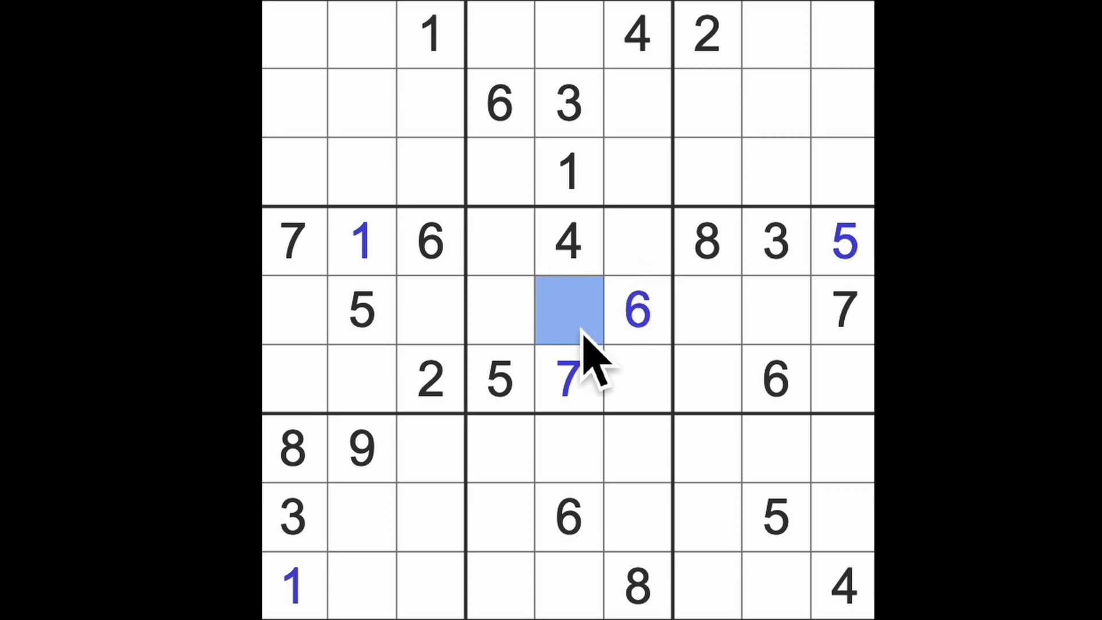
text(8)
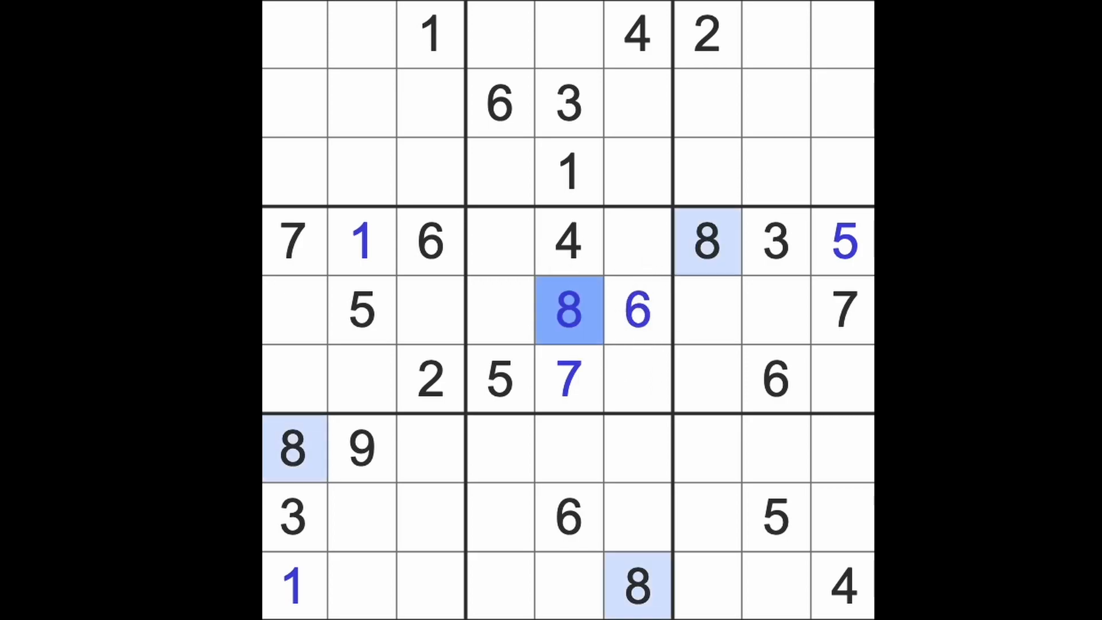
click(294, 310)
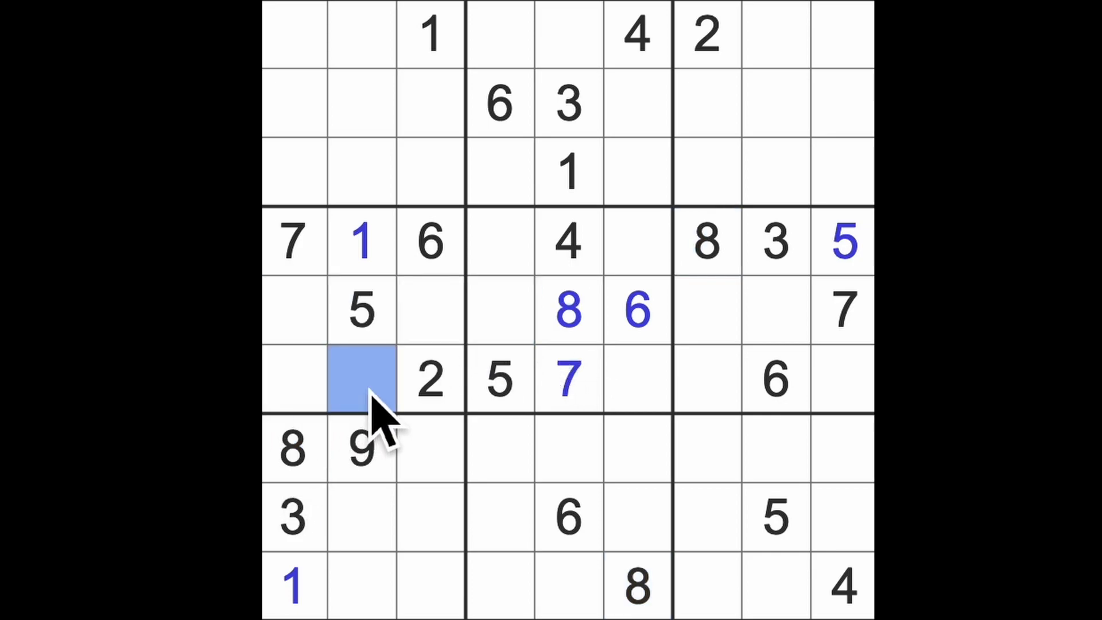
text(8)
click(500, 310)
text(1)
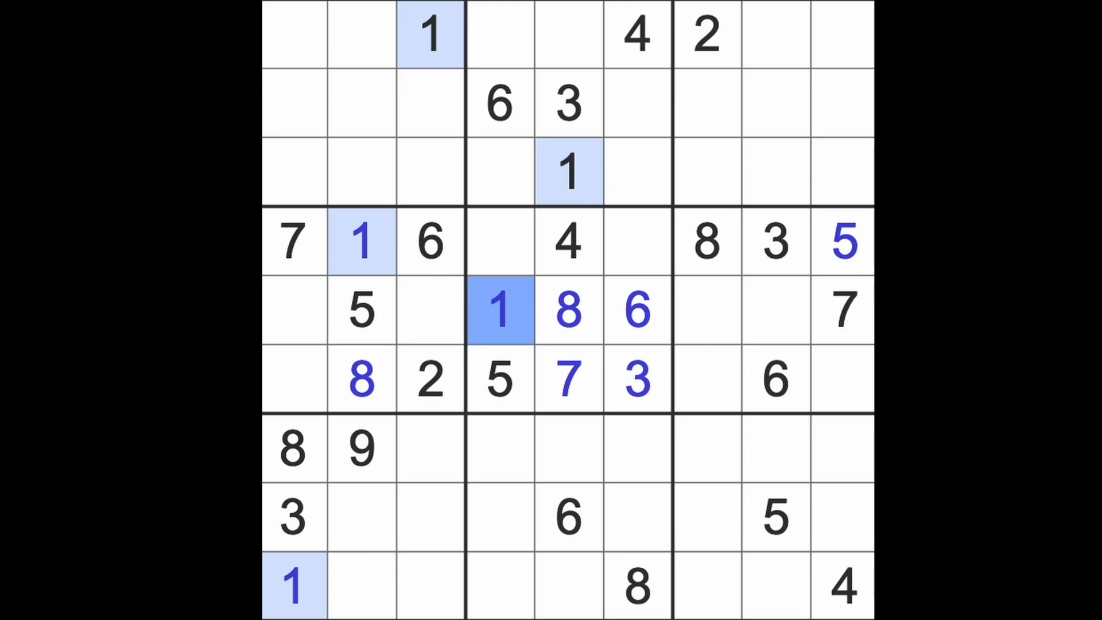
mouse_move(551, 390)
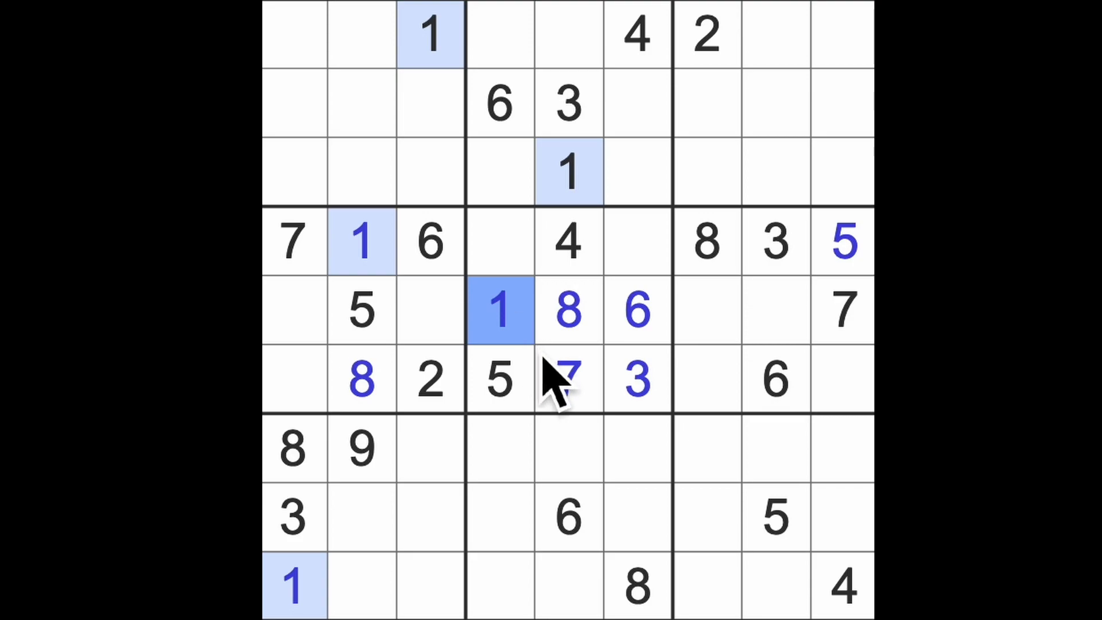
Enter 3 at R5C3, 6 at R9C2 and 8 at R8C9
click(636, 379)
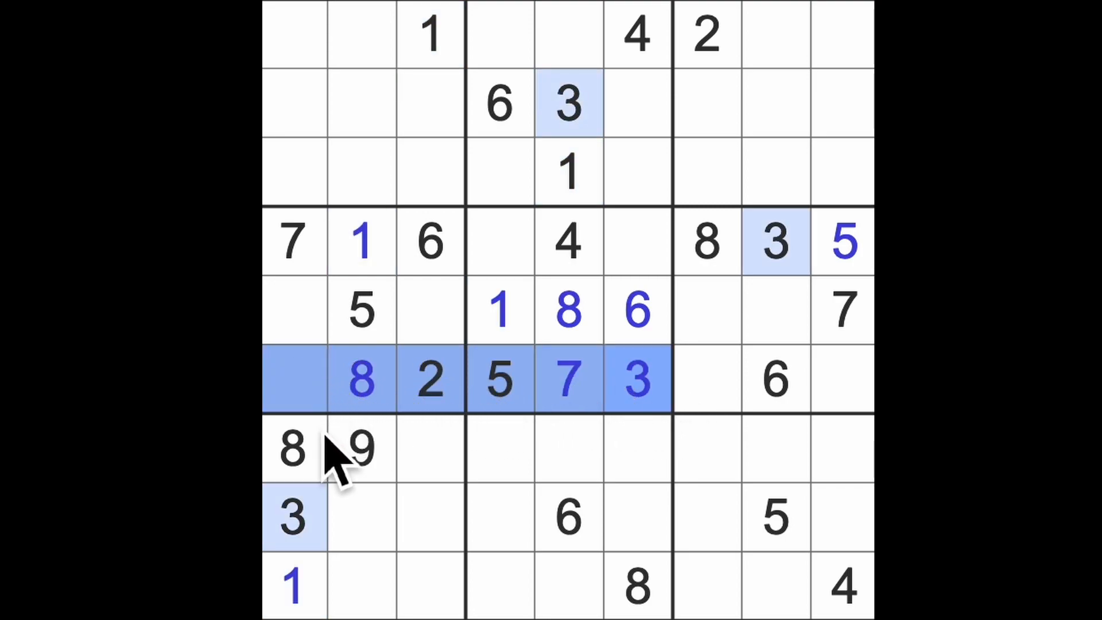
click(428, 310)
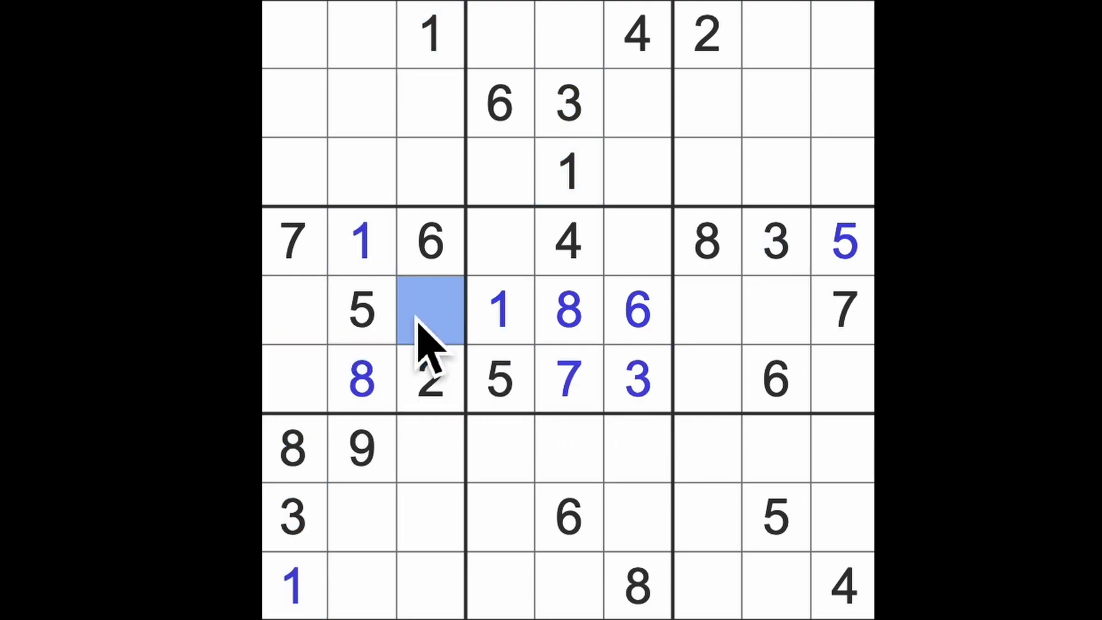
text(3)
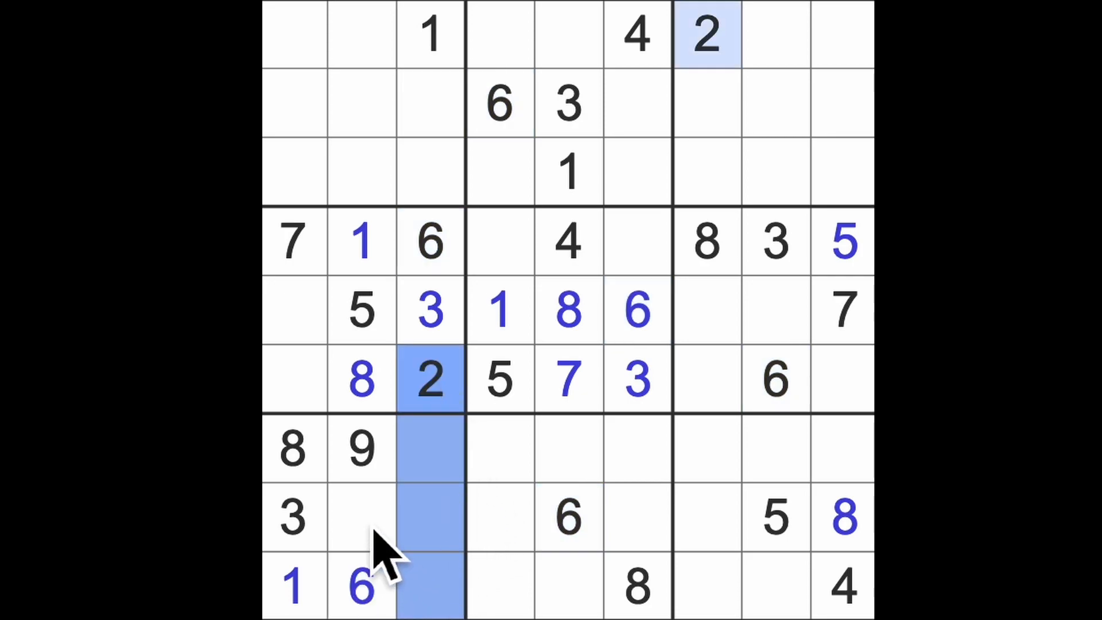
Enter 2 in four more cells, 9 at R1C5 and 5 at R7C5
click(362, 517)
text(2)
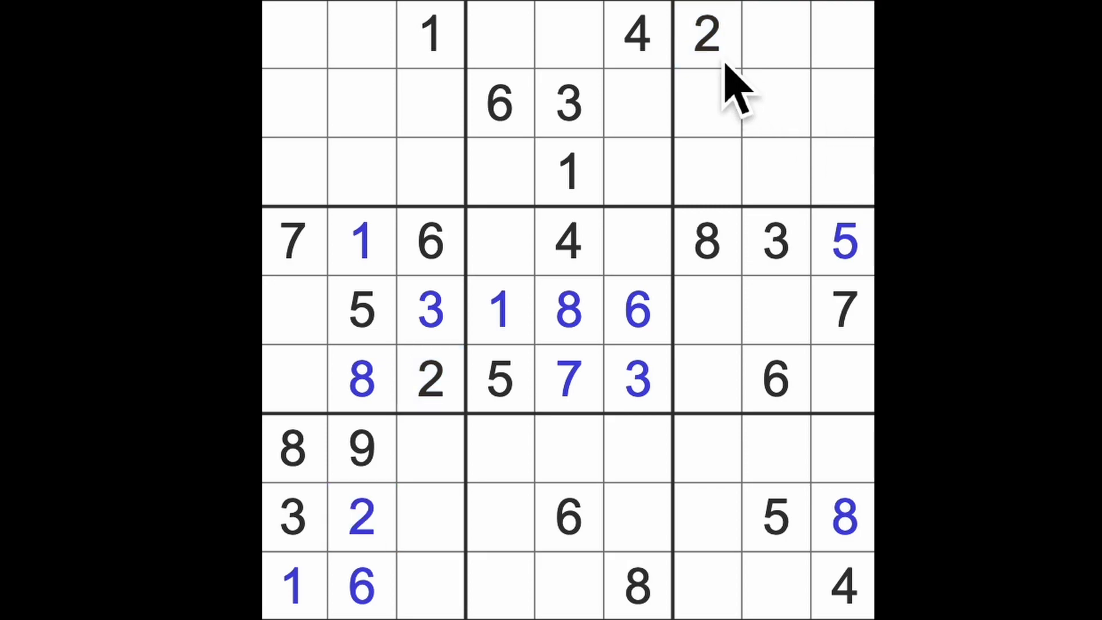
click(704, 35)
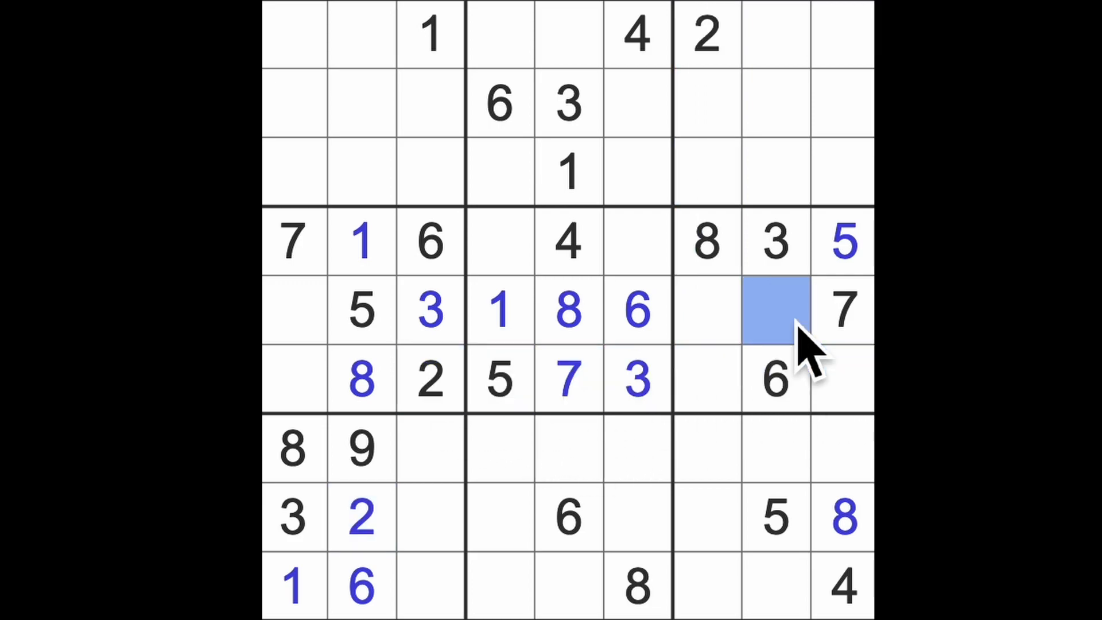
text(2)
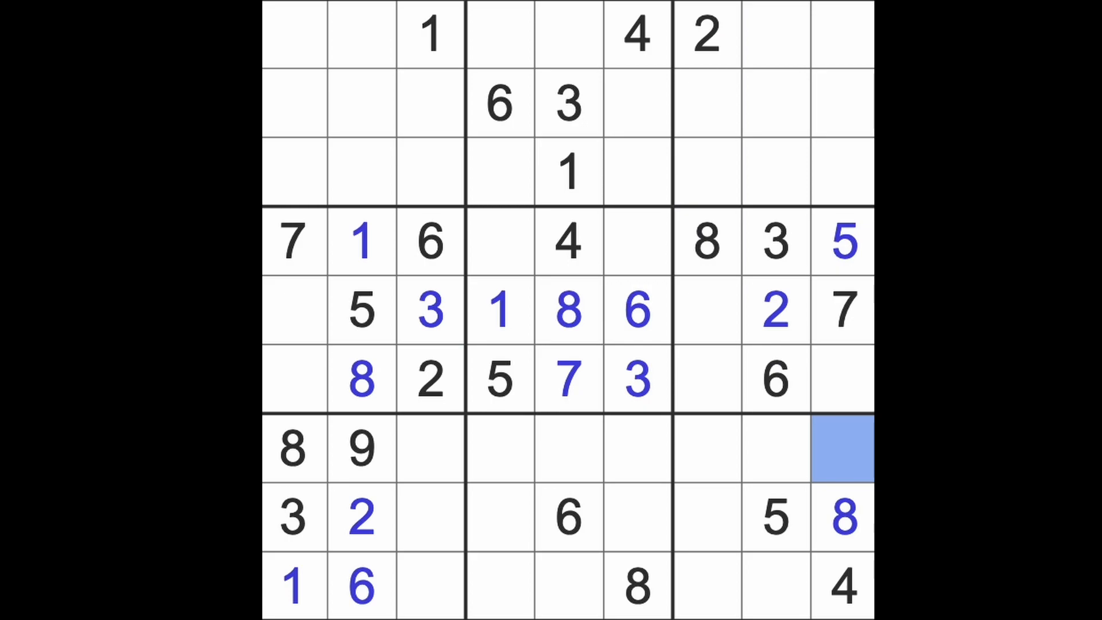
text(2)
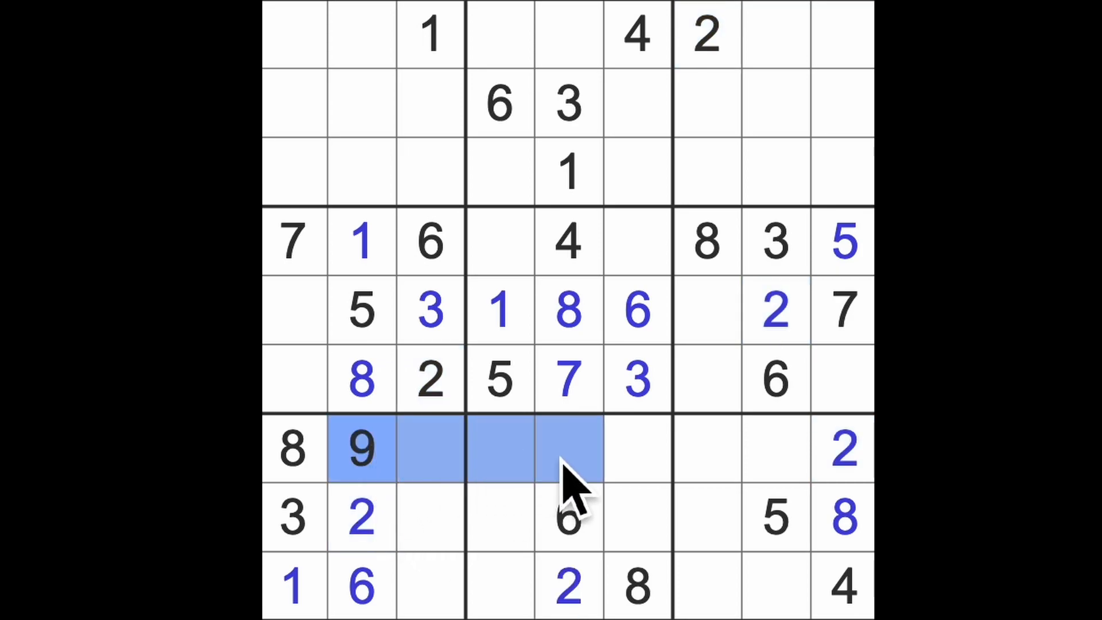
click(567, 35)
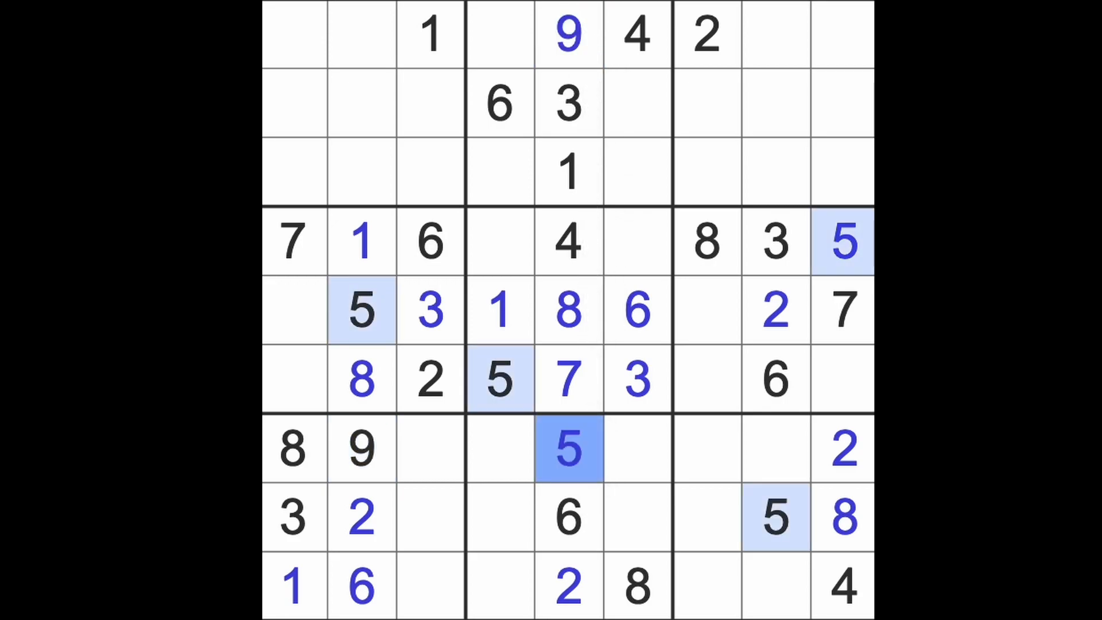
click(498, 380)
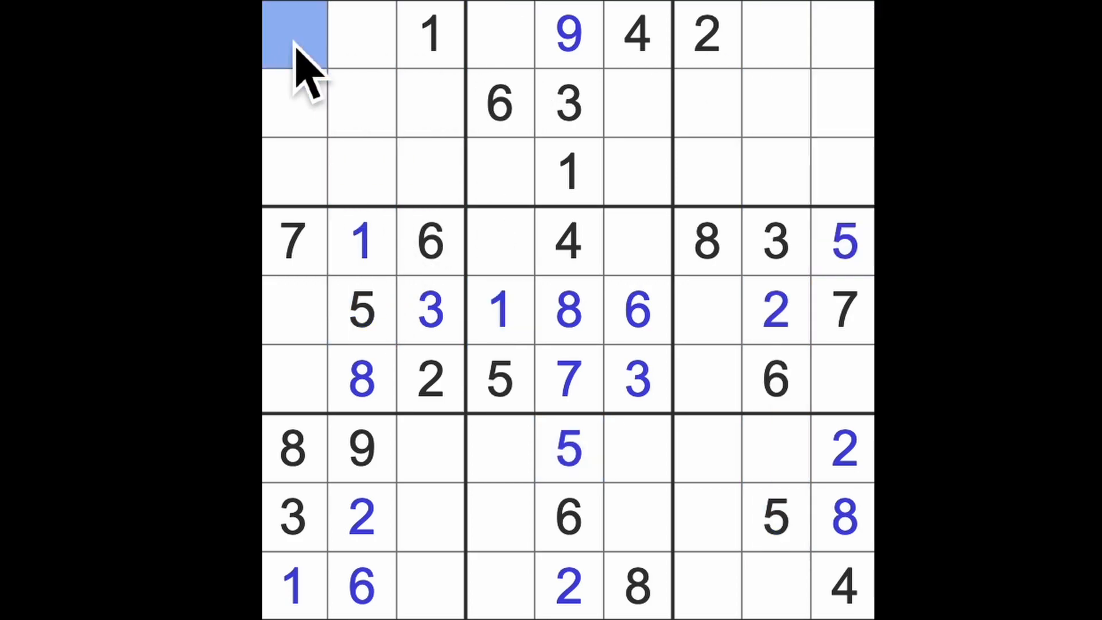
text(5)
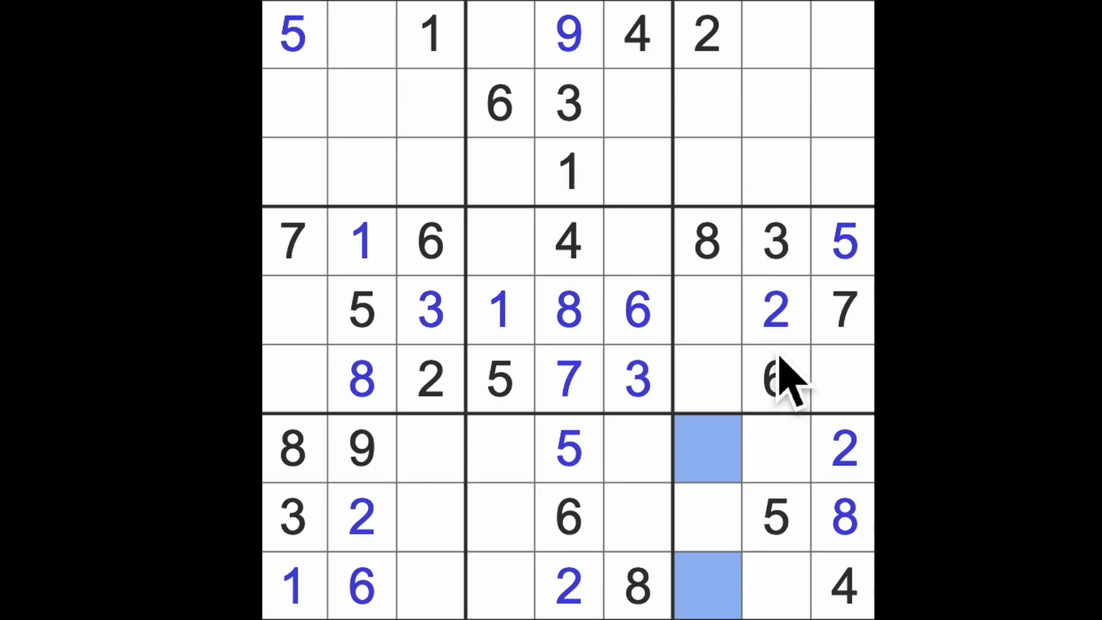
click(773, 378)
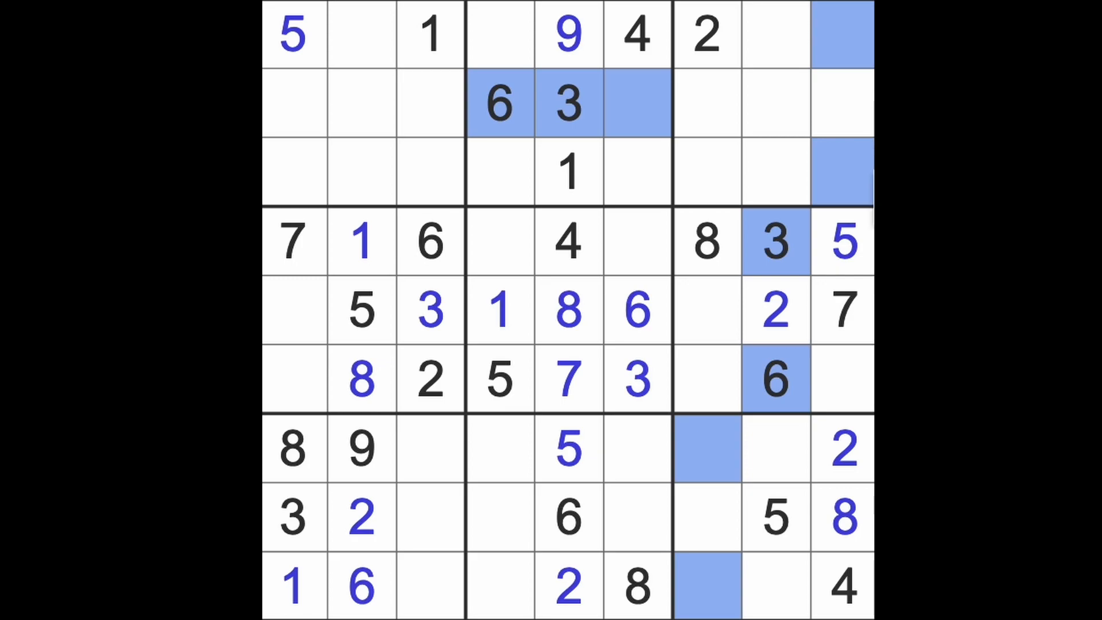
mouse_move(868, 242)
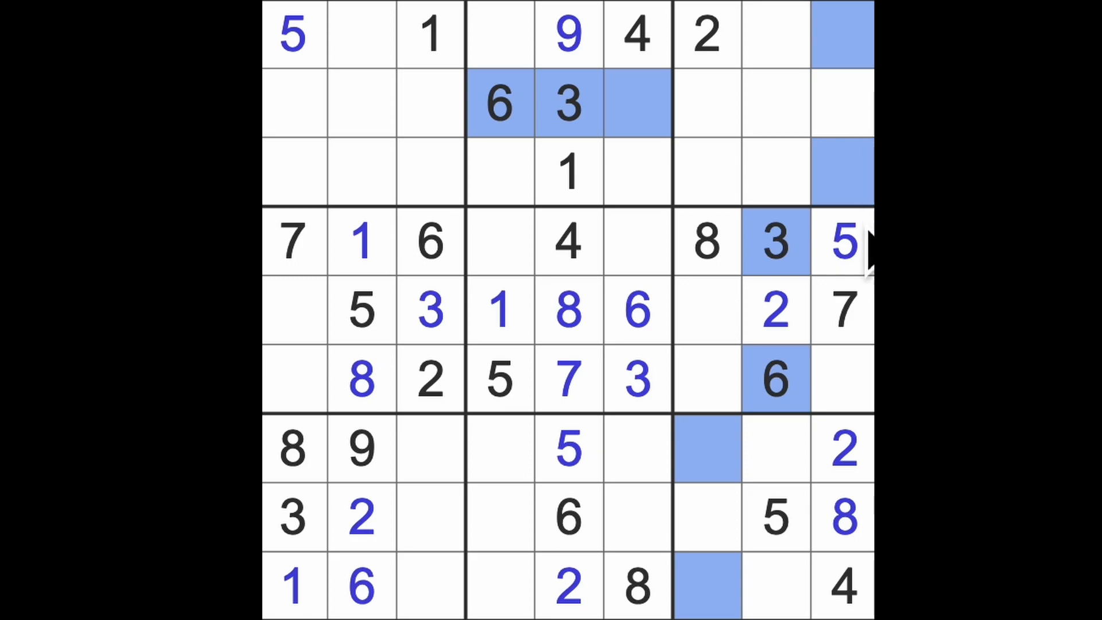
mouse_move(864, 407)
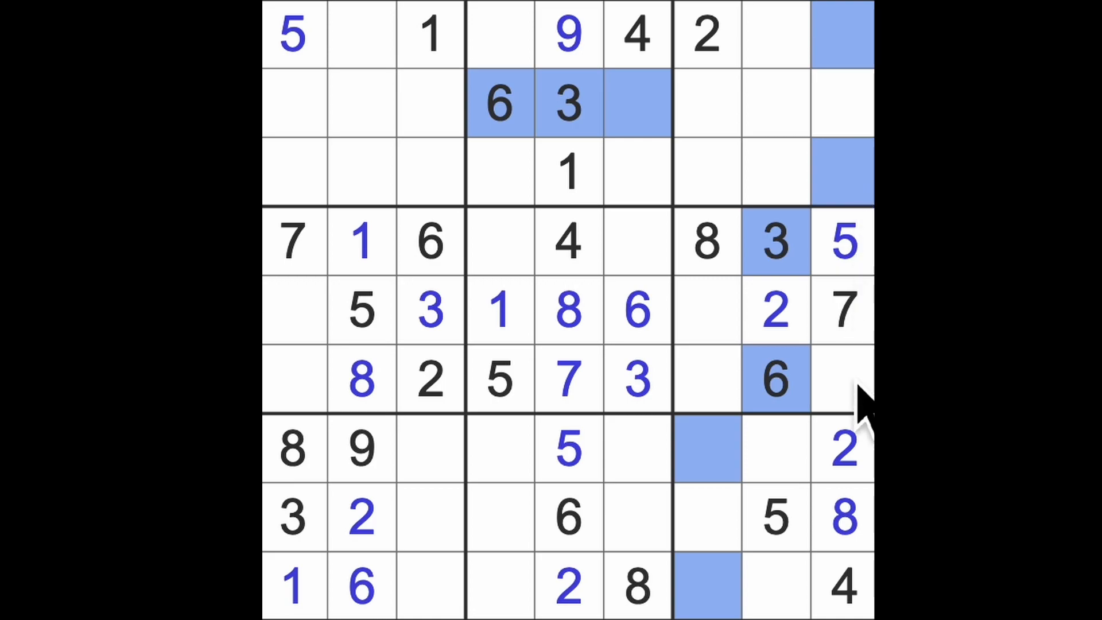
mouse_move(860, 422)
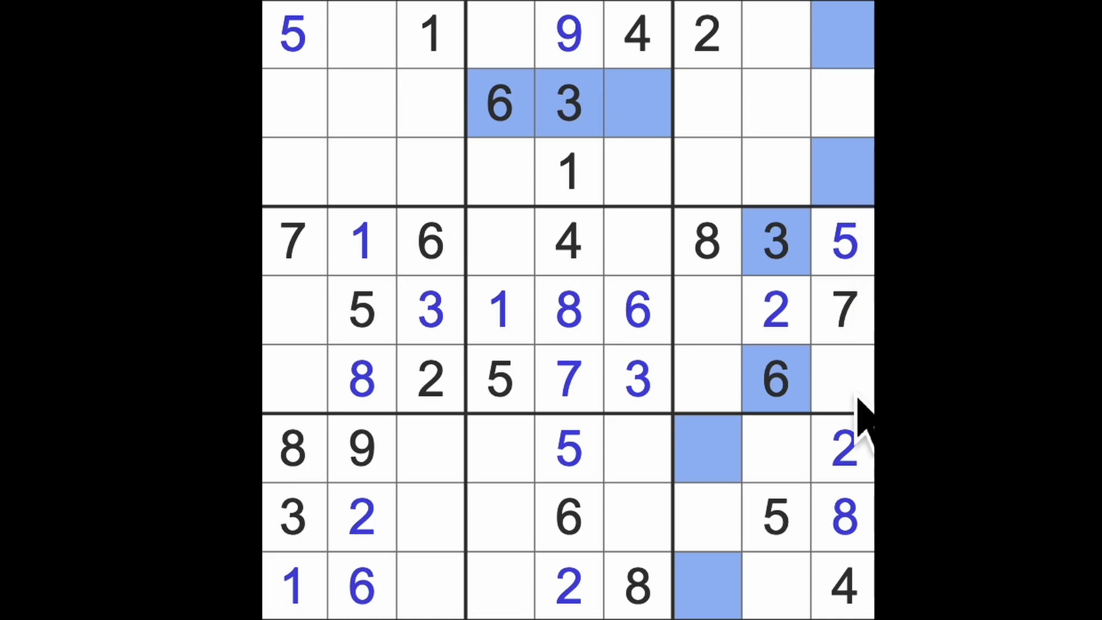
mouse_move(758, 535)
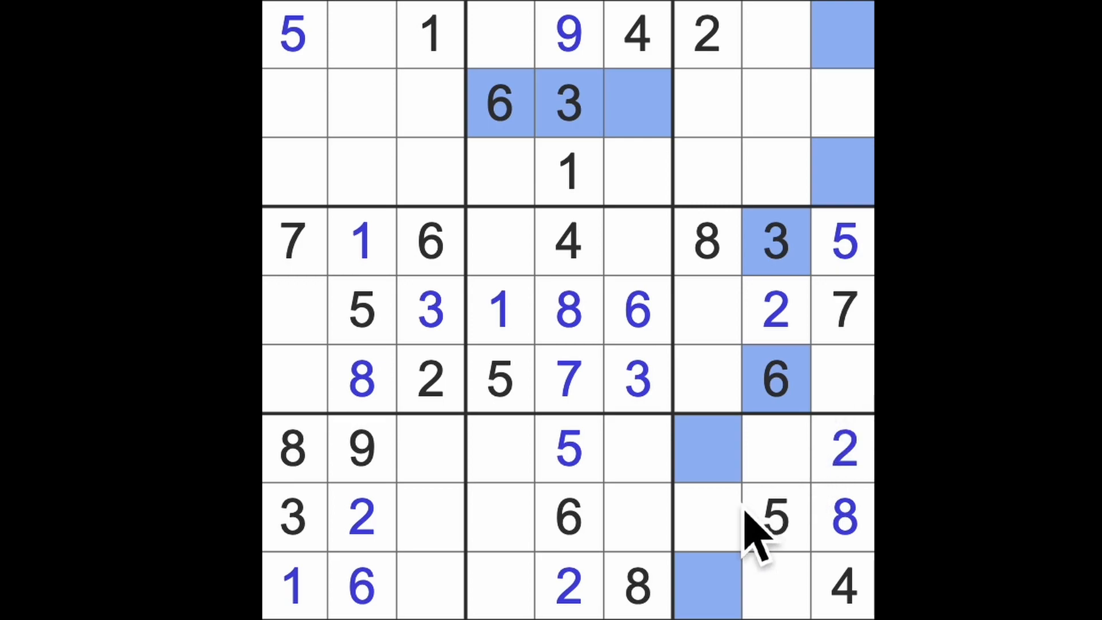
mouse_move(738, 485)
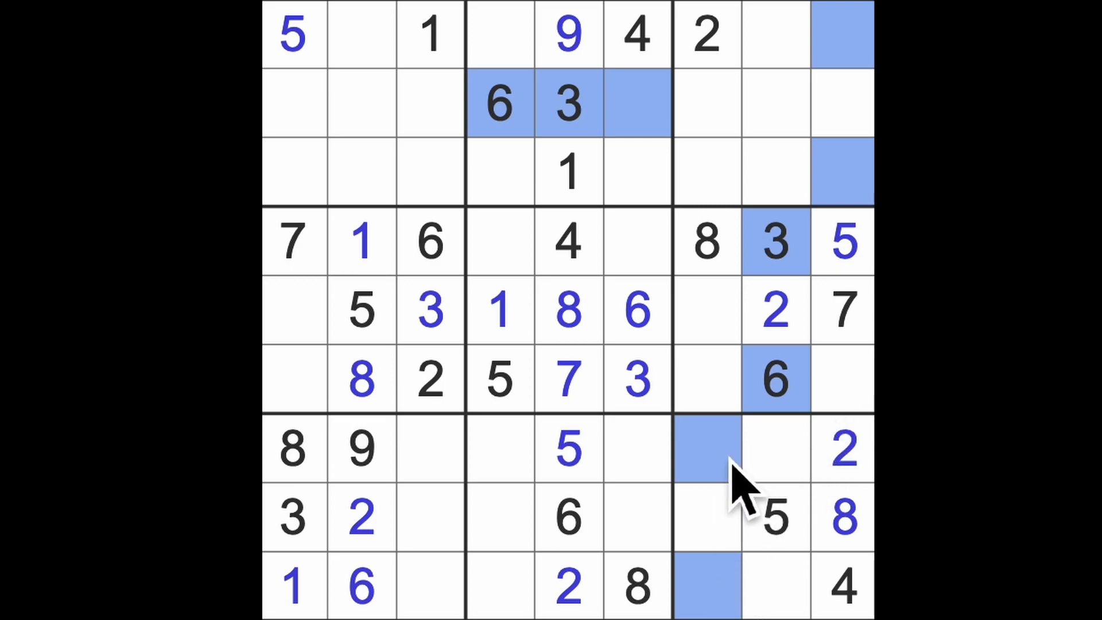
mouse_move(864, 435)
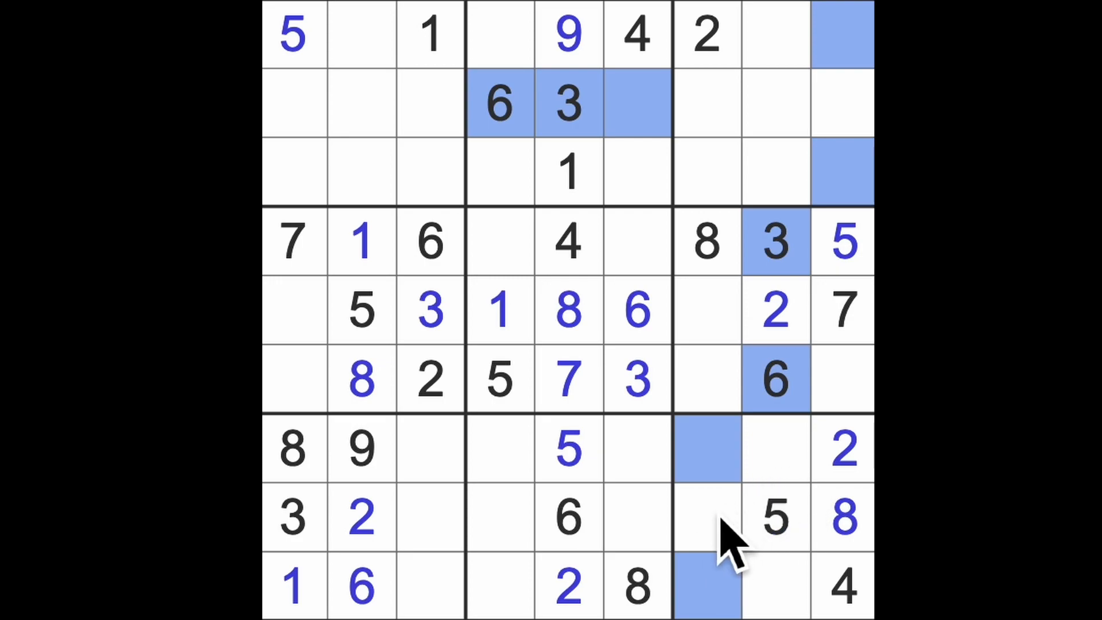
mouse_move(794, 498)
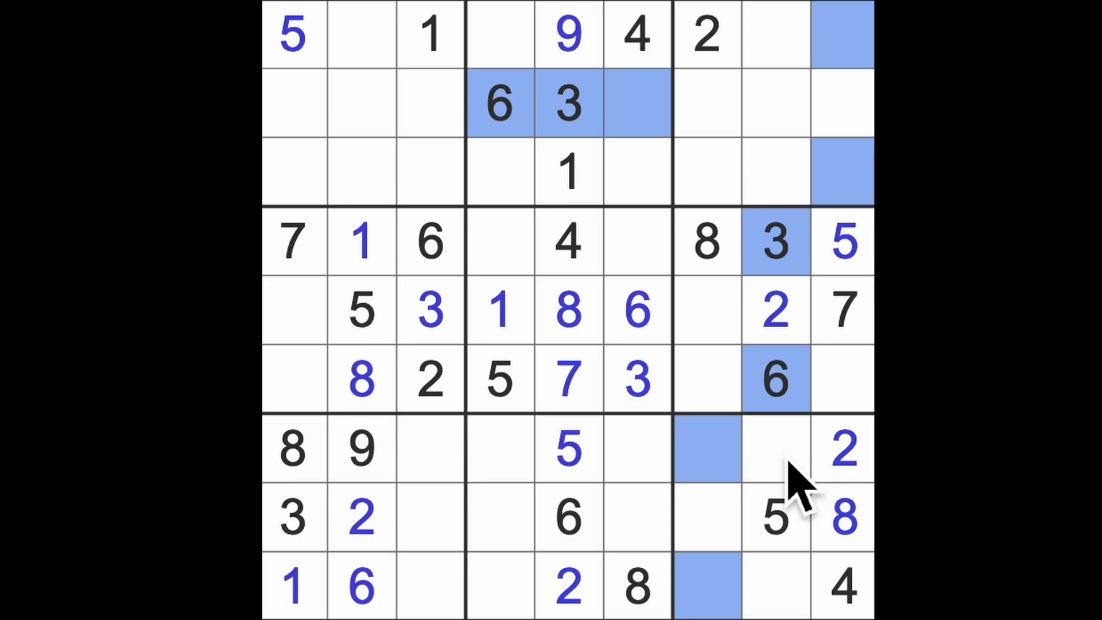
mouse_move(766, 555)
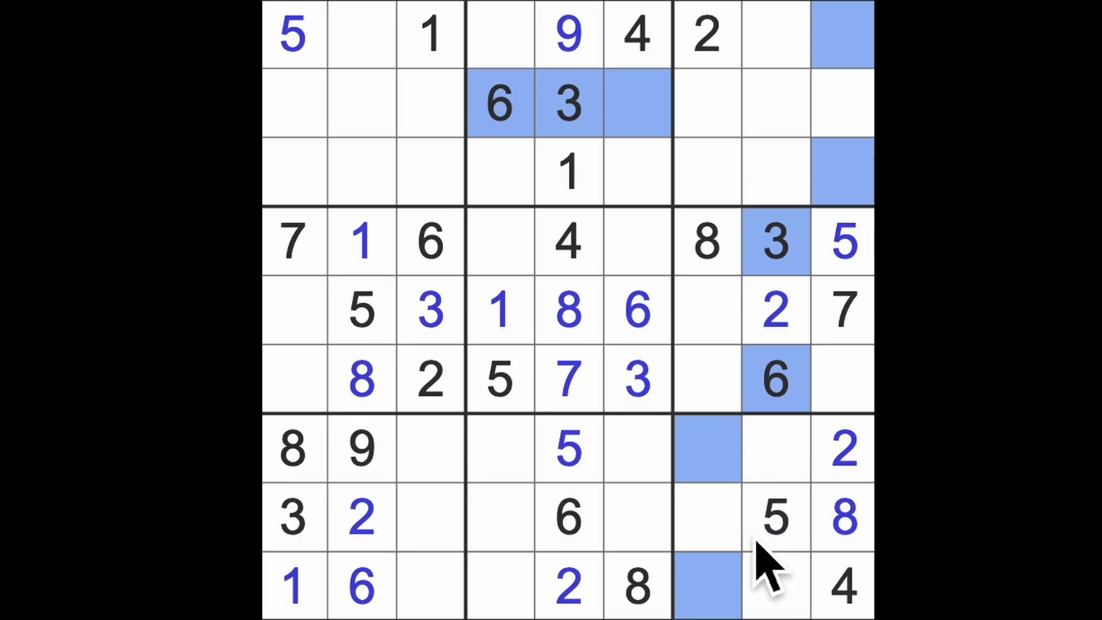
mouse_move(794, 584)
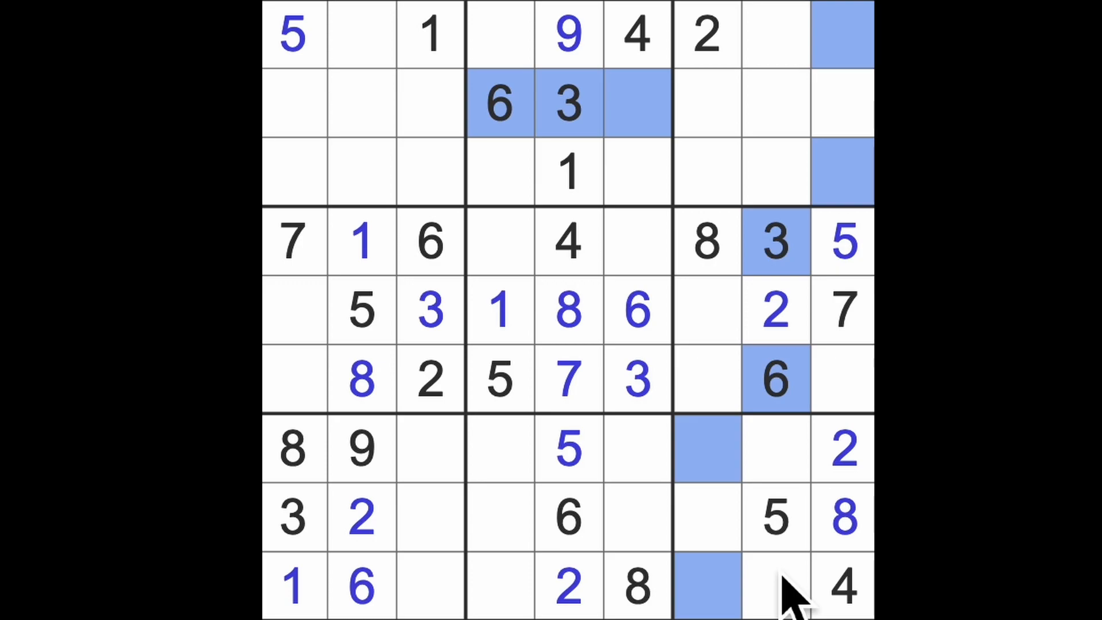
click(773, 585)
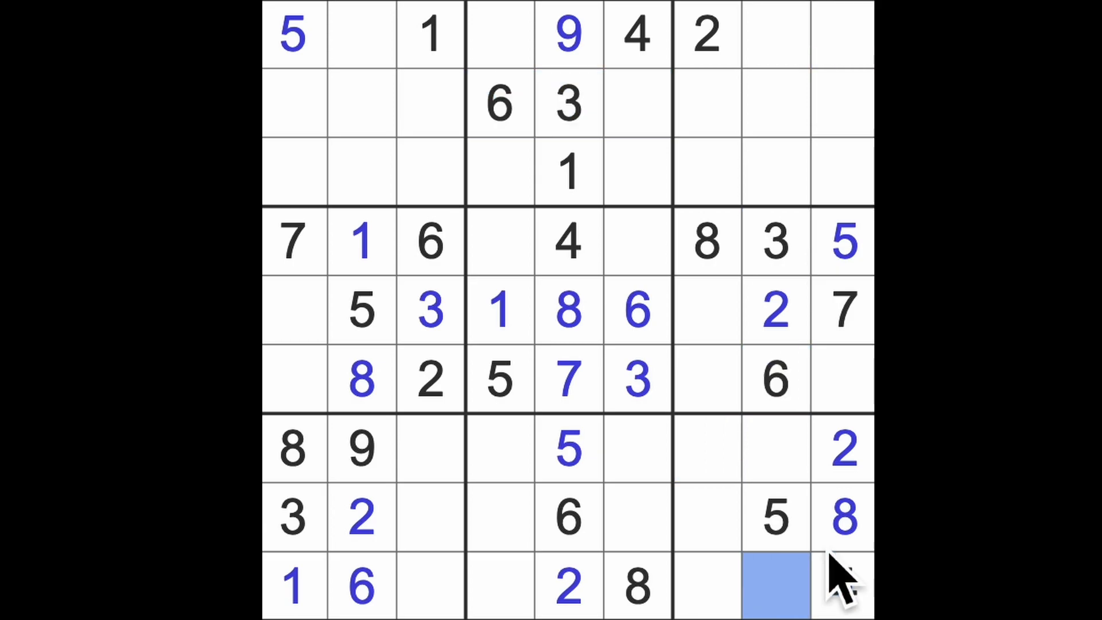
Place 6 at R7C7, 3s at R9C7 and R7C4, and 5 at R9C3
text(4)
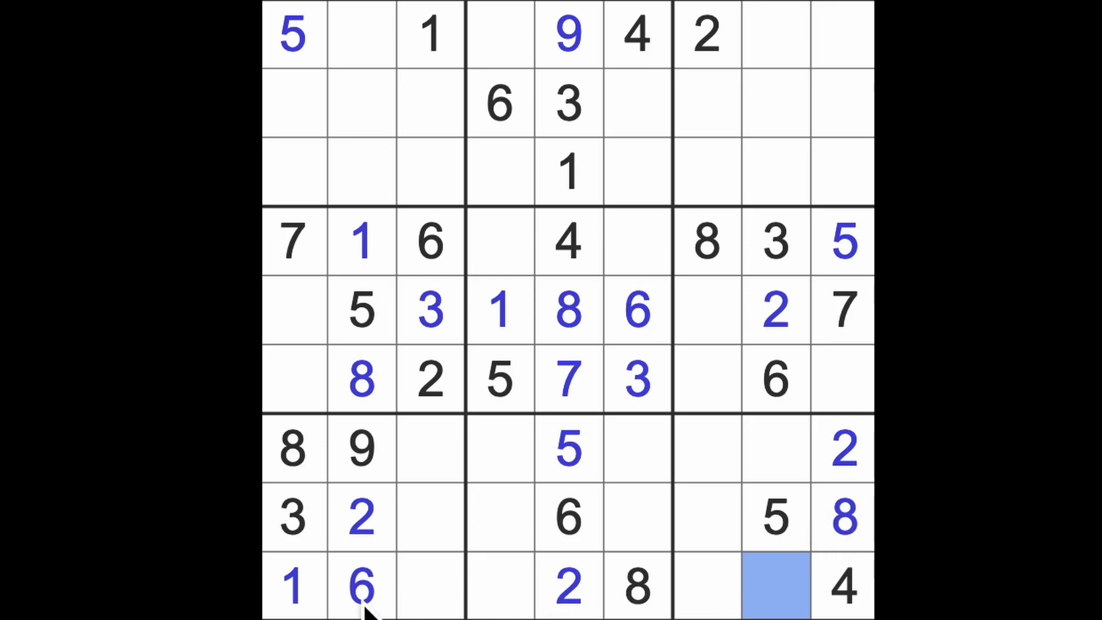
click(567, 517)
text(6)
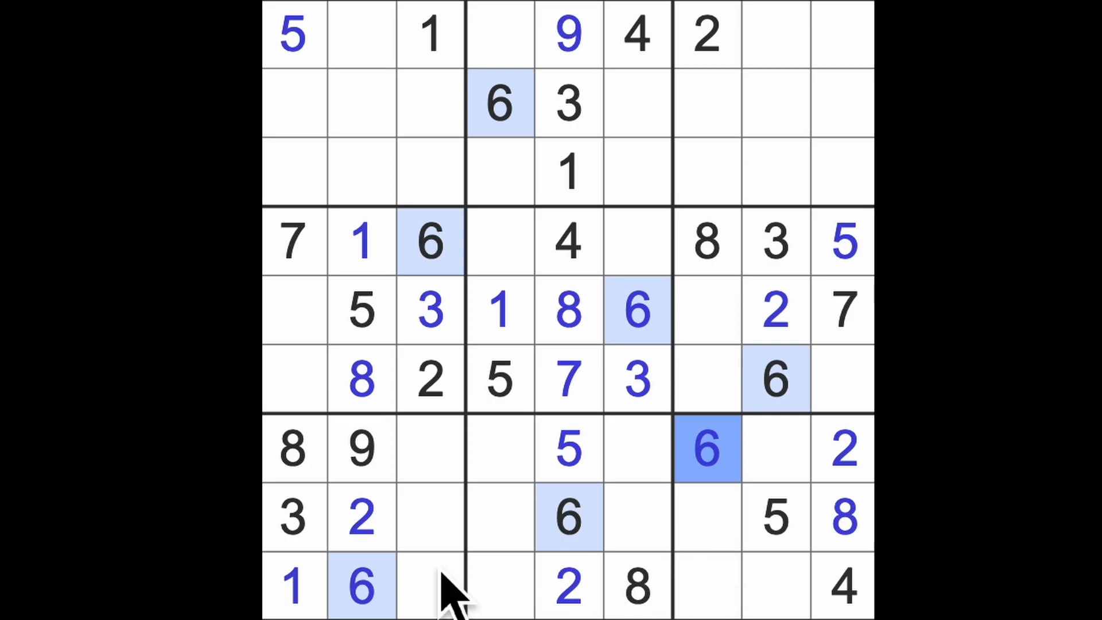
click(706, 585)
text(3)
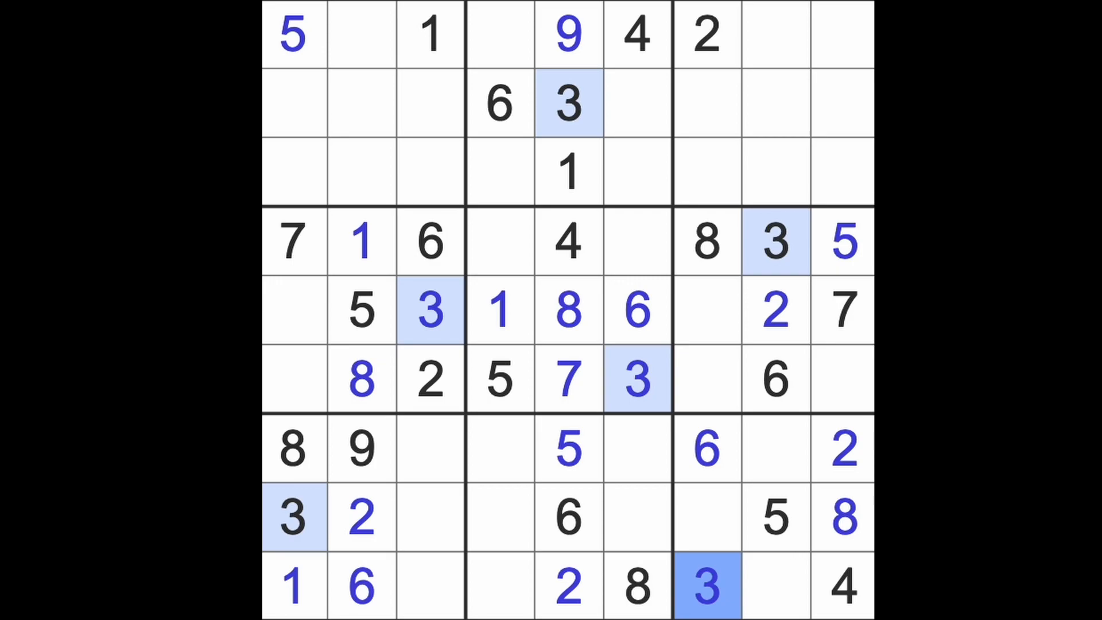
mouse_move(710, 594)
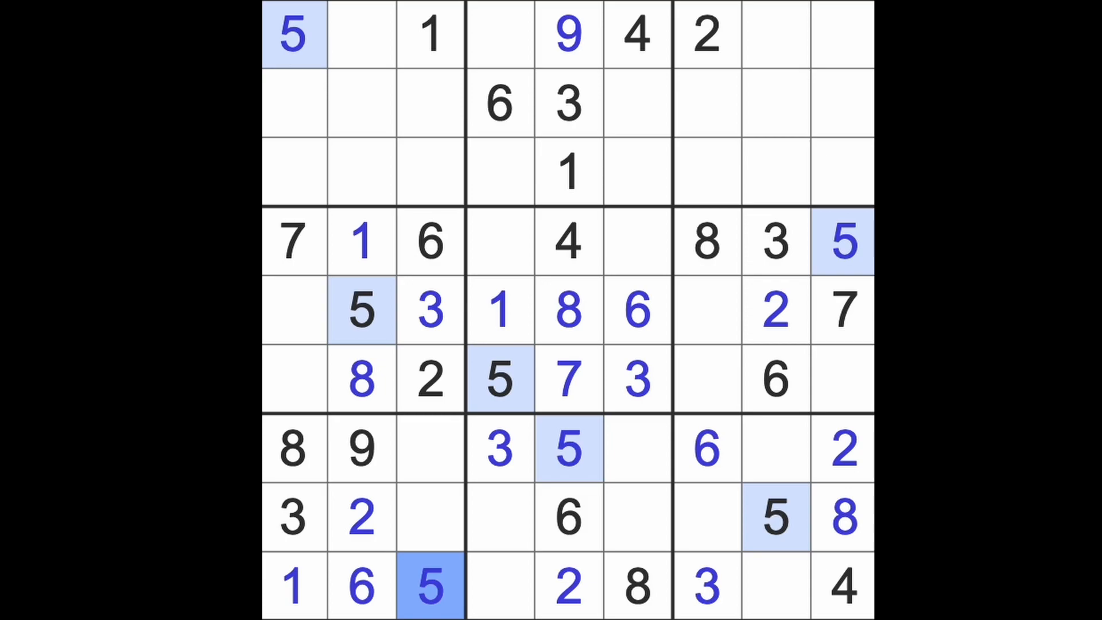
mouse_move(666, 162)
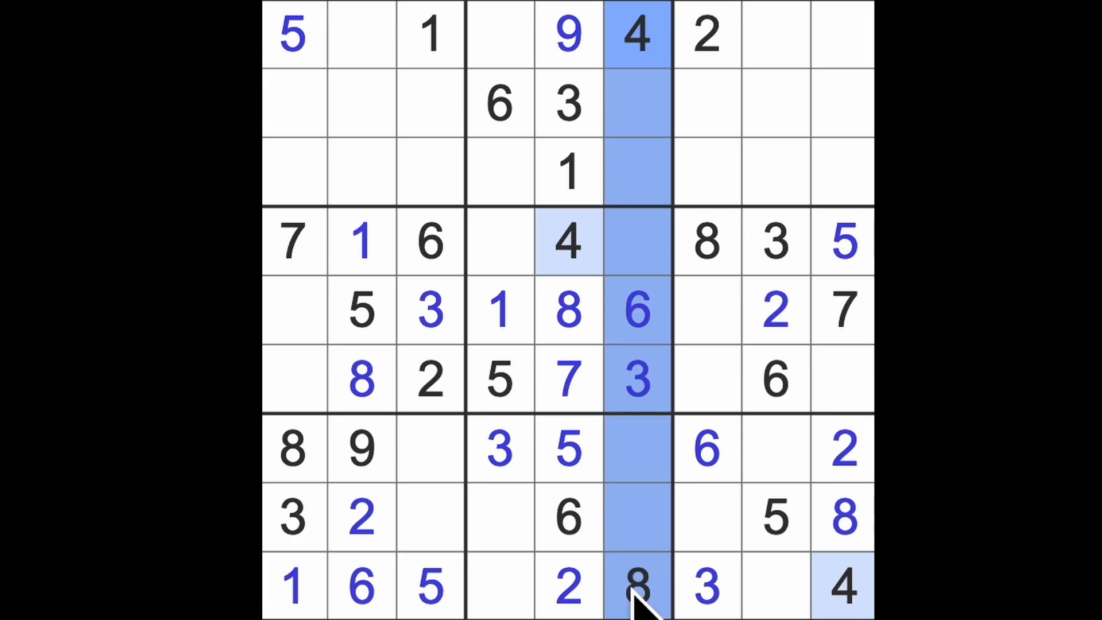
Place 4s at R7C3 and R8C4 and a 7 at R8C3
click(499, 517)
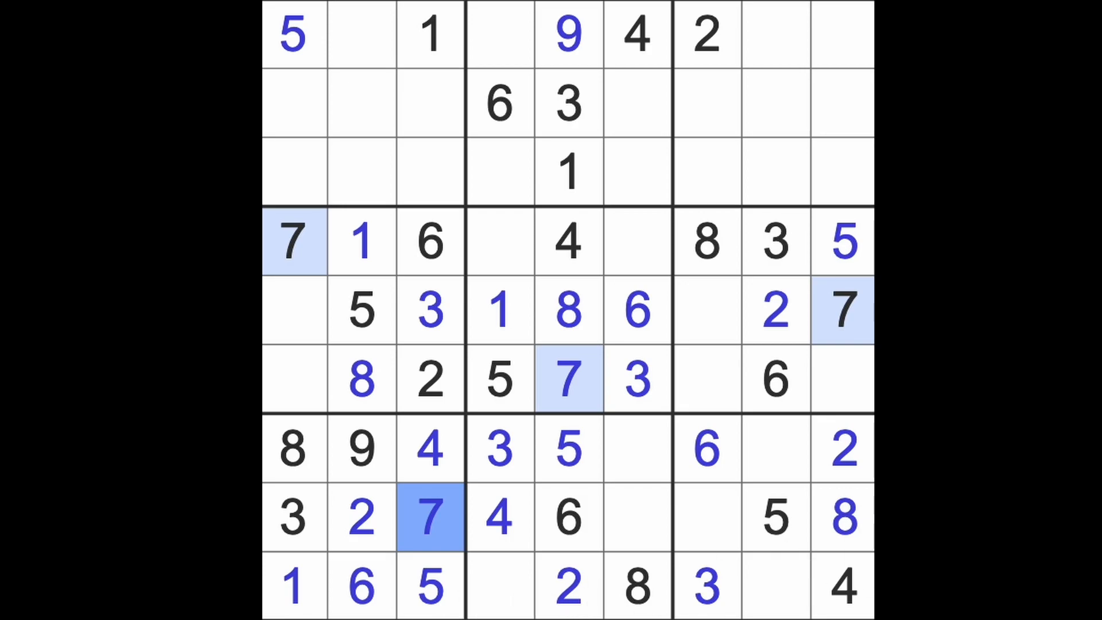
click(361, 36)
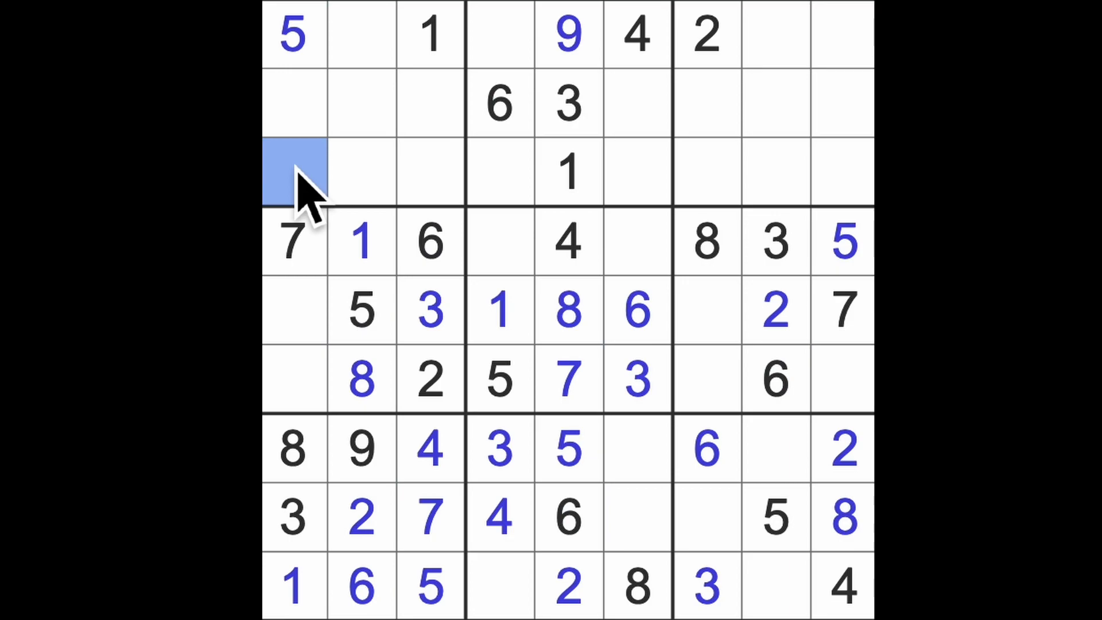
Place 6s at R3C1 and R1C9, and 3s at R3C9 and R1C2
text(6)
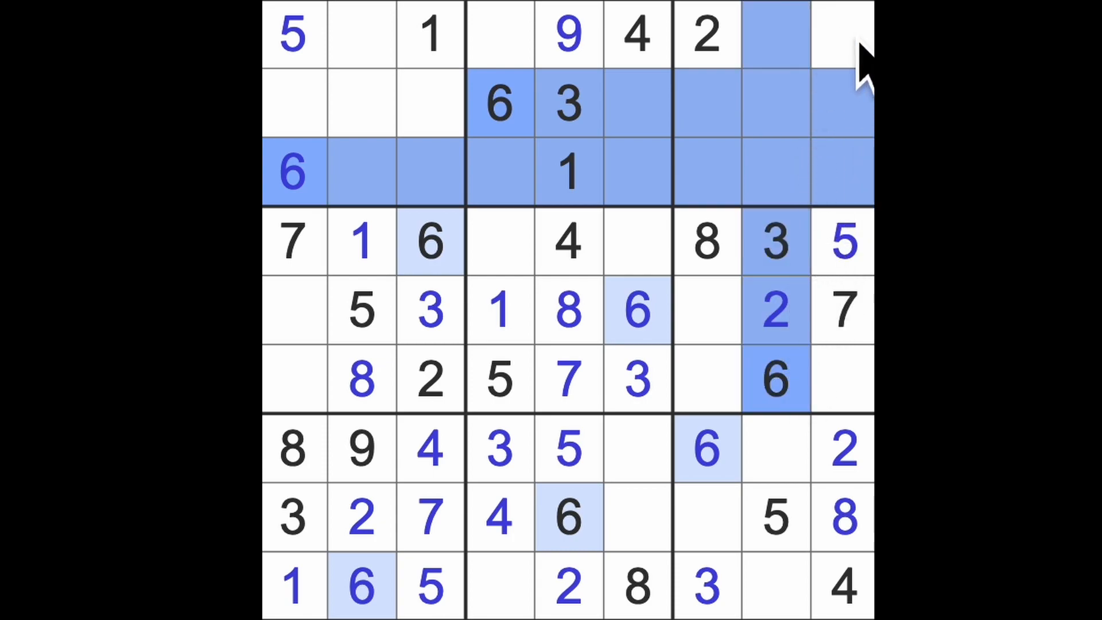
click(842, 34)
text(6)
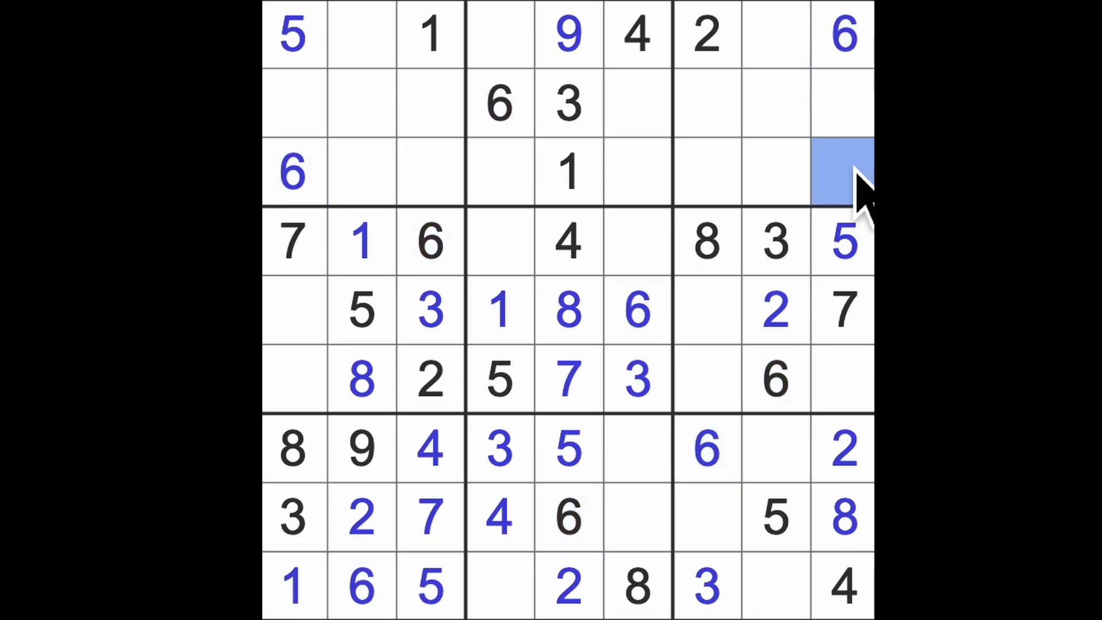
click(841, 172)
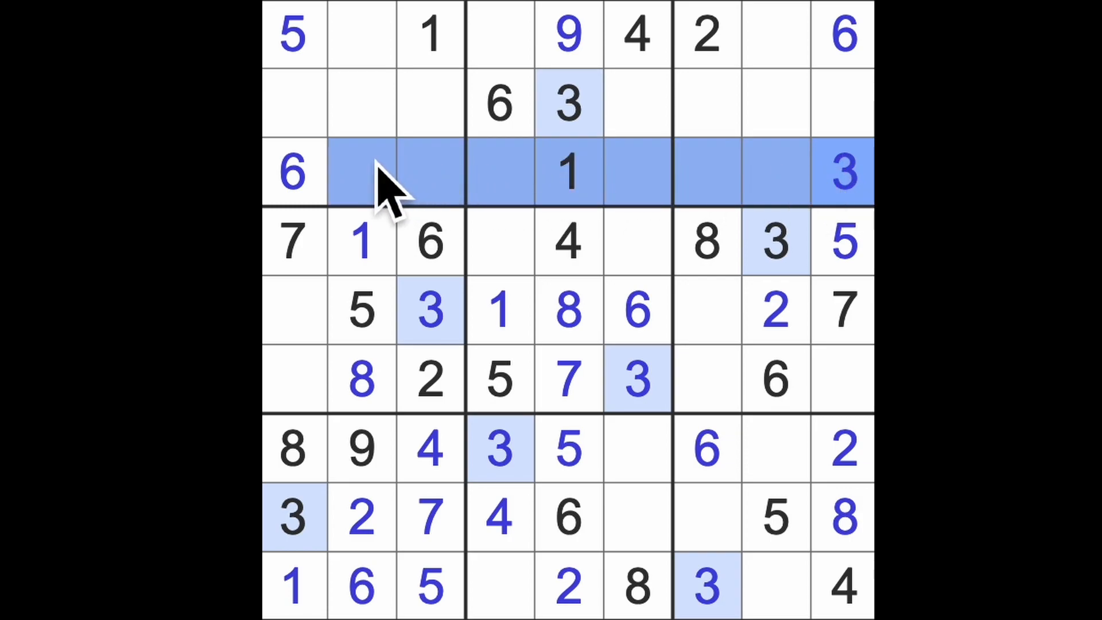
click(363, 35)
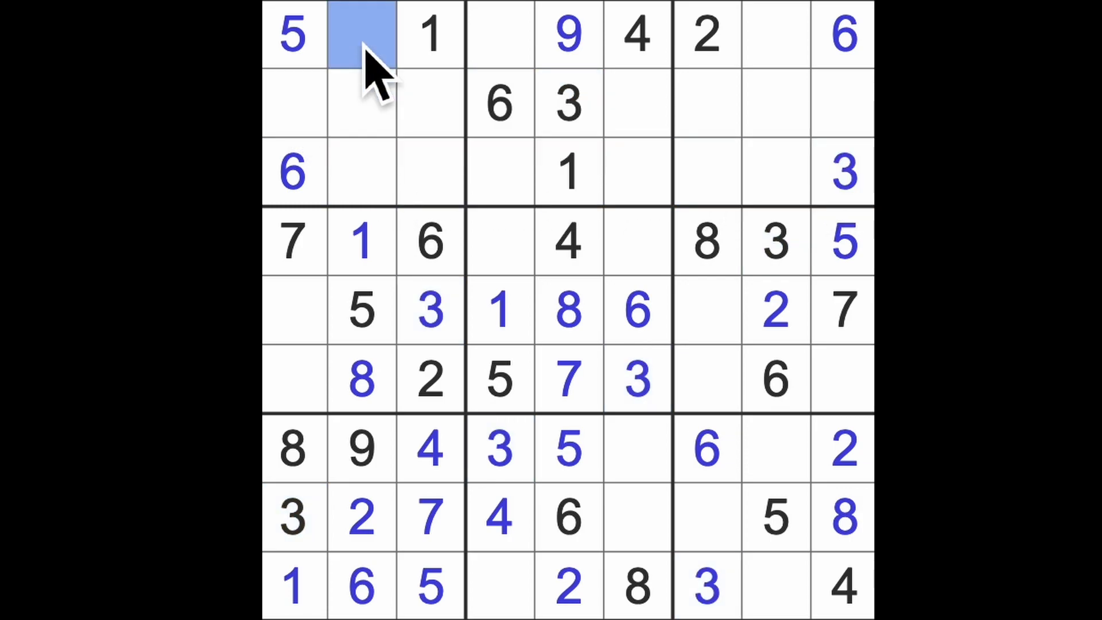
text(3)
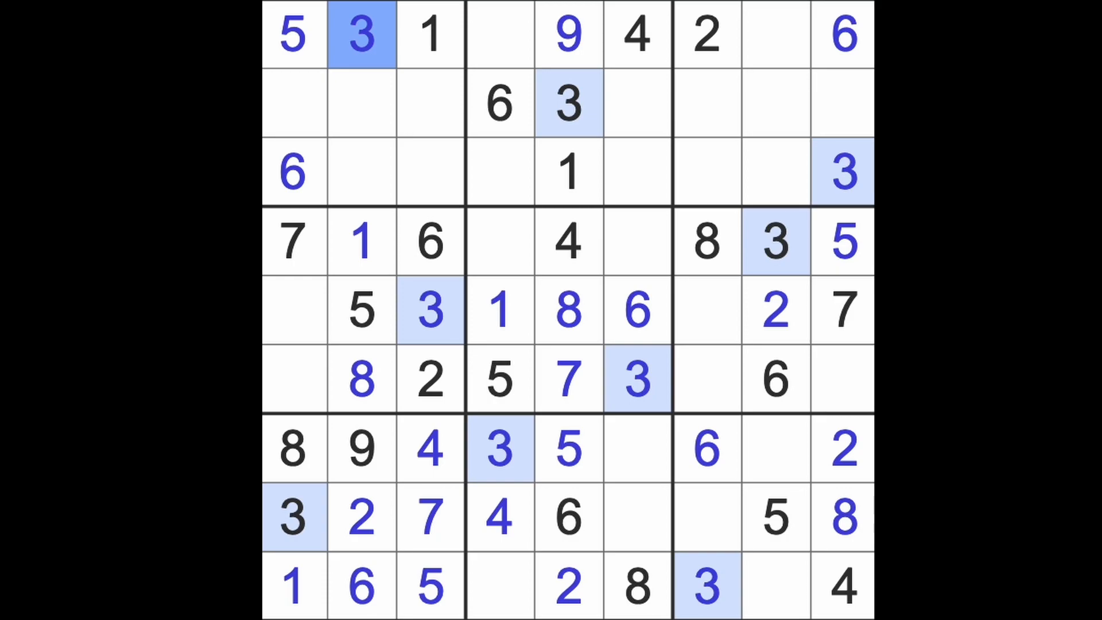
mouse_move(313, 137)
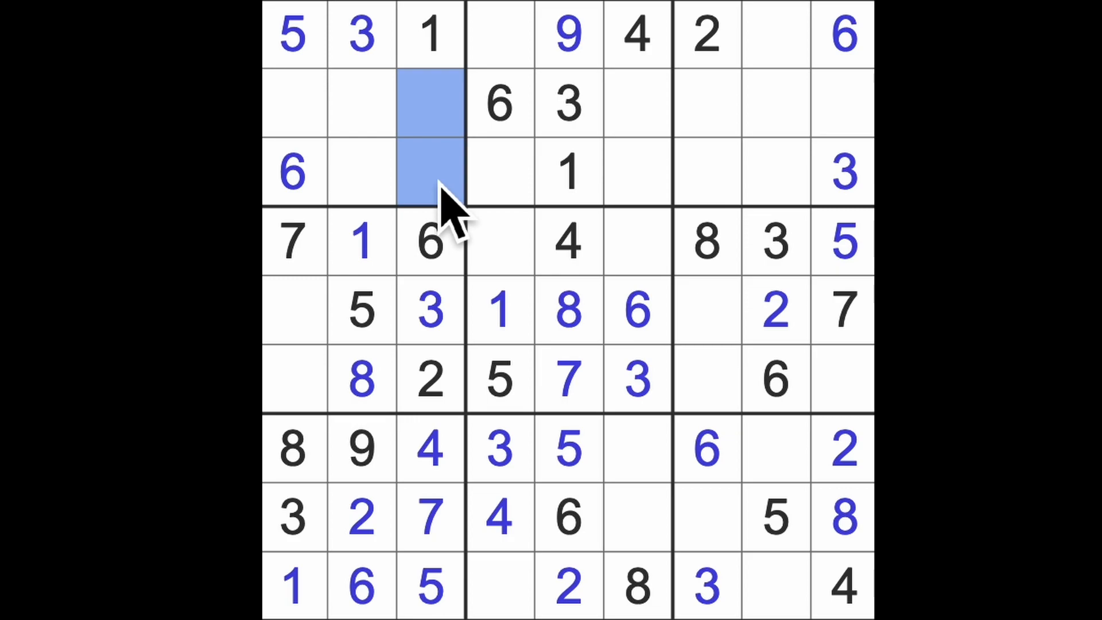
click(360, 172)
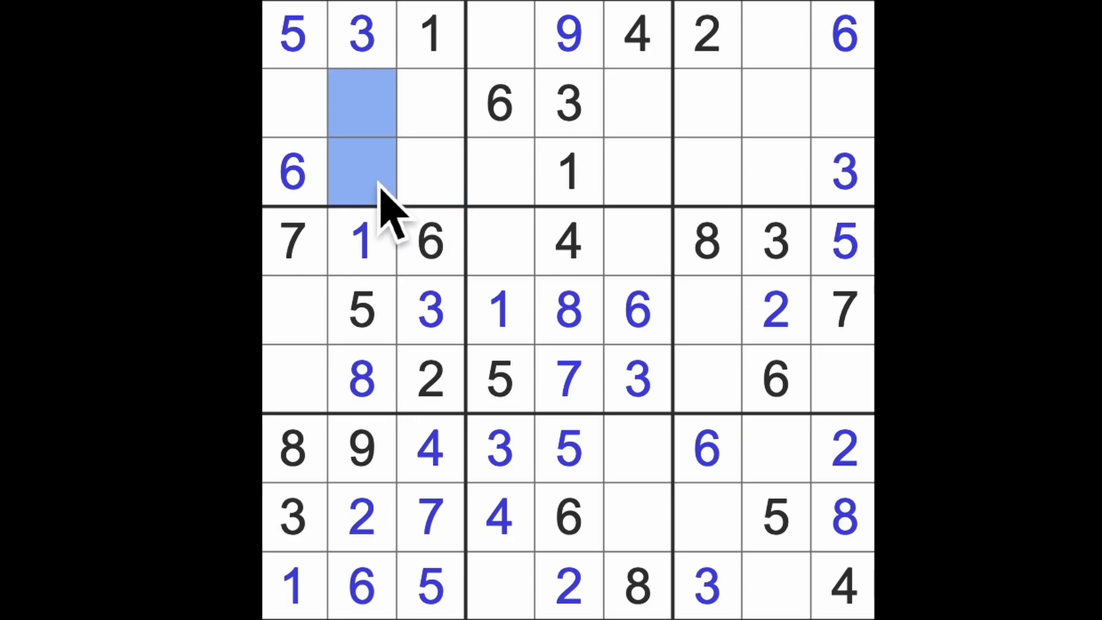
mouse_move(393, 210)
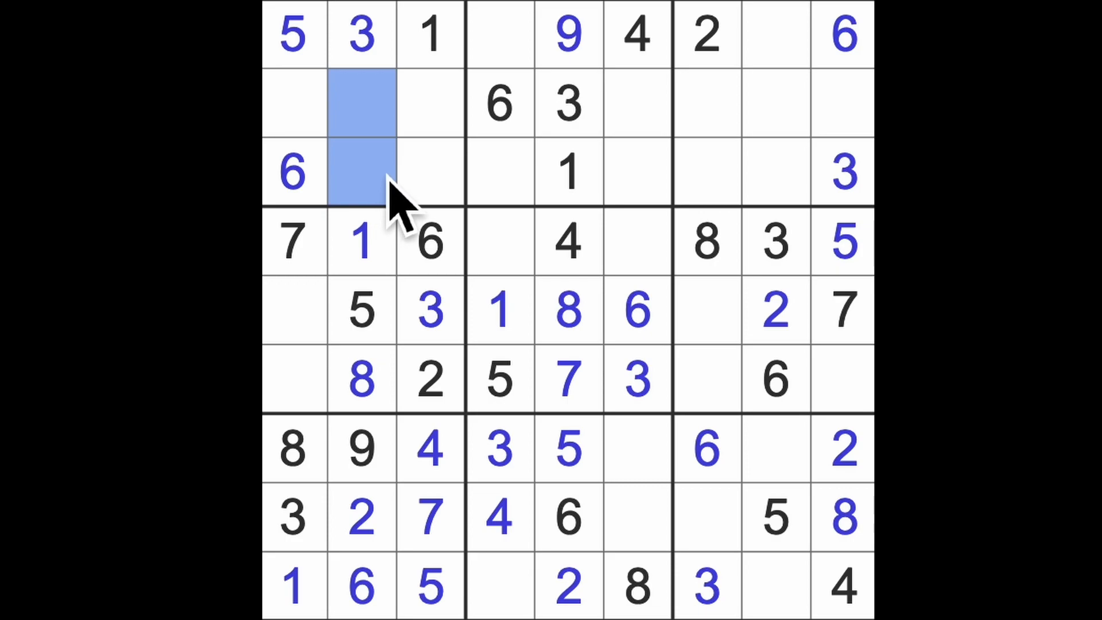
mouse_move(415, 204)
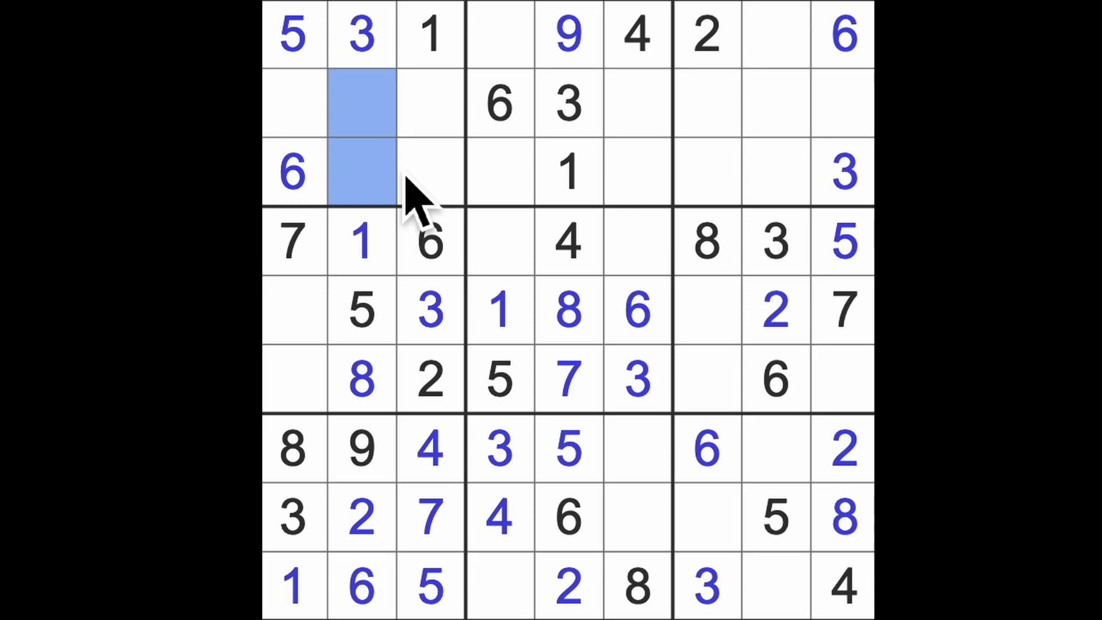
mouse_move(338, 134)
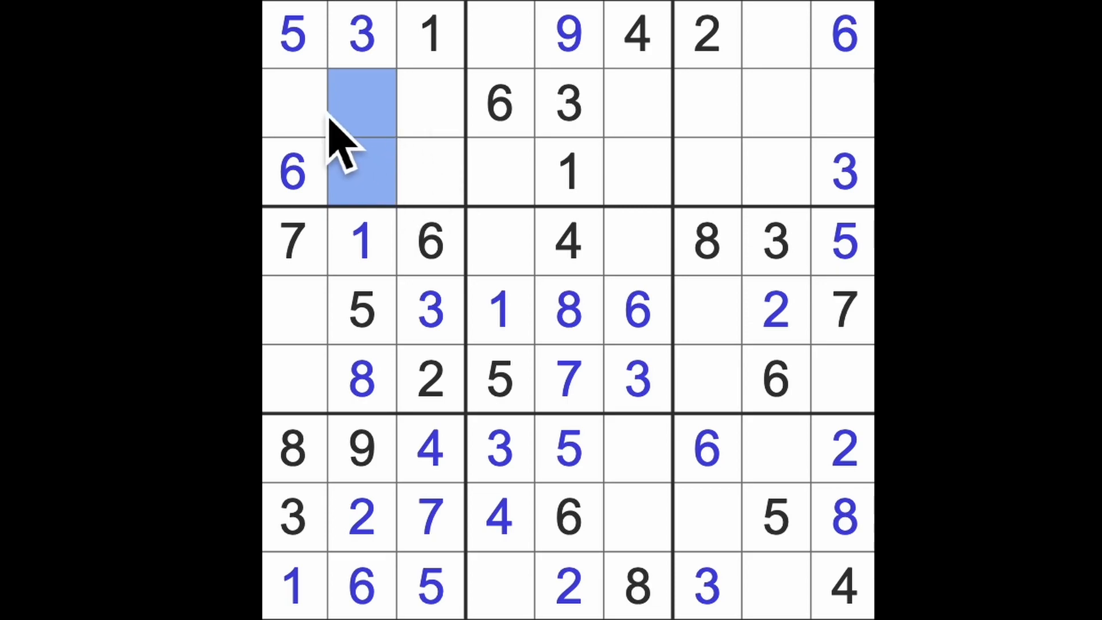
Enter 2 at R2C1, the first cell of row two
click(294, 104)
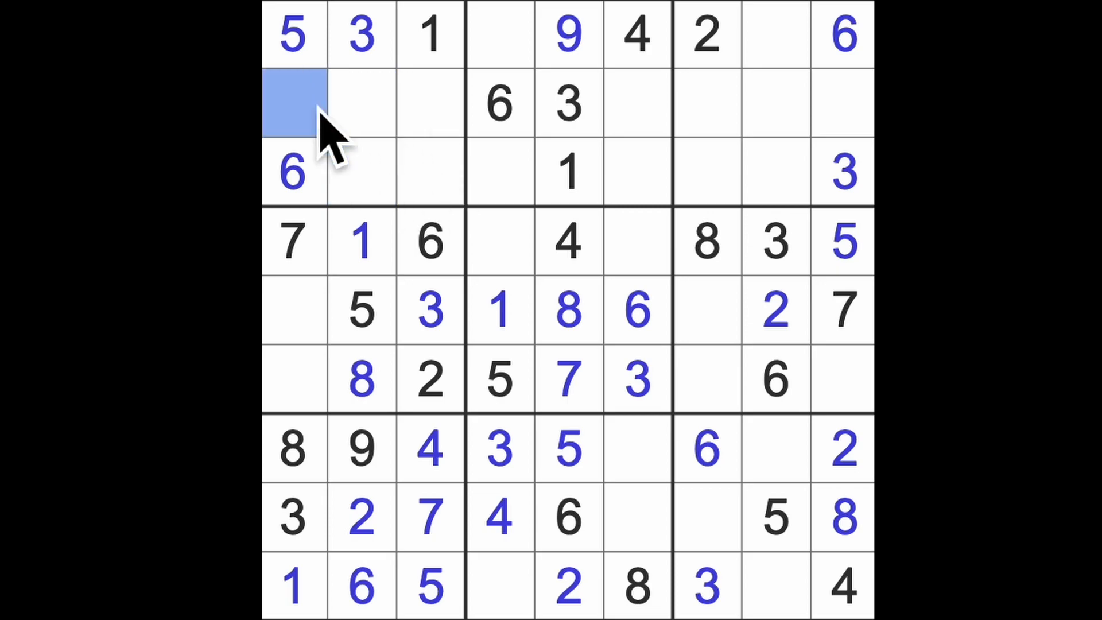
text(2)
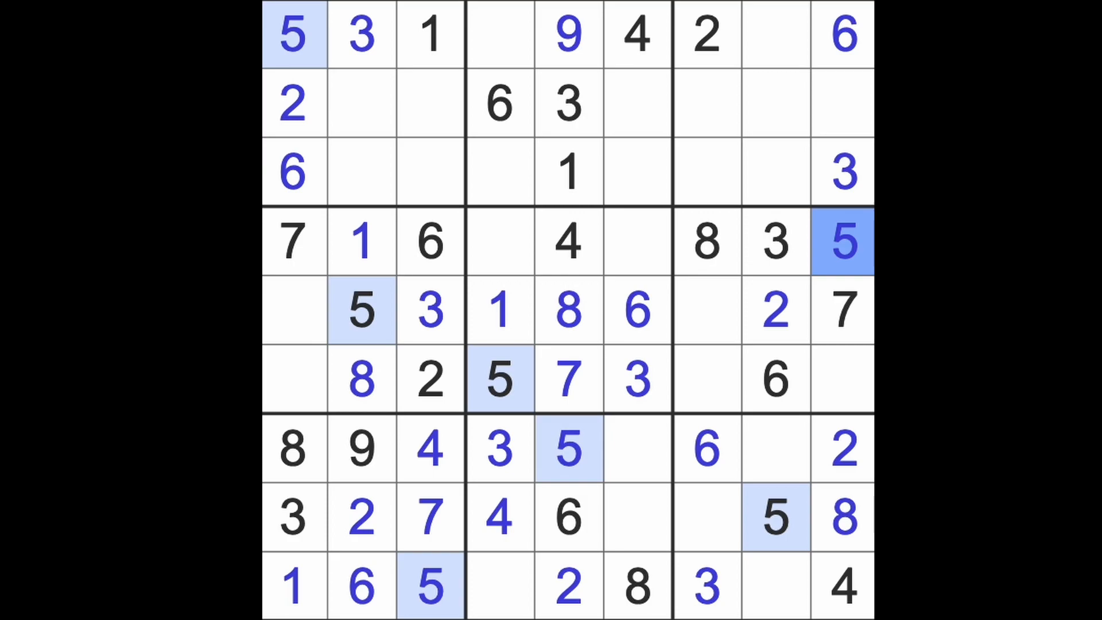
click(707, 450)
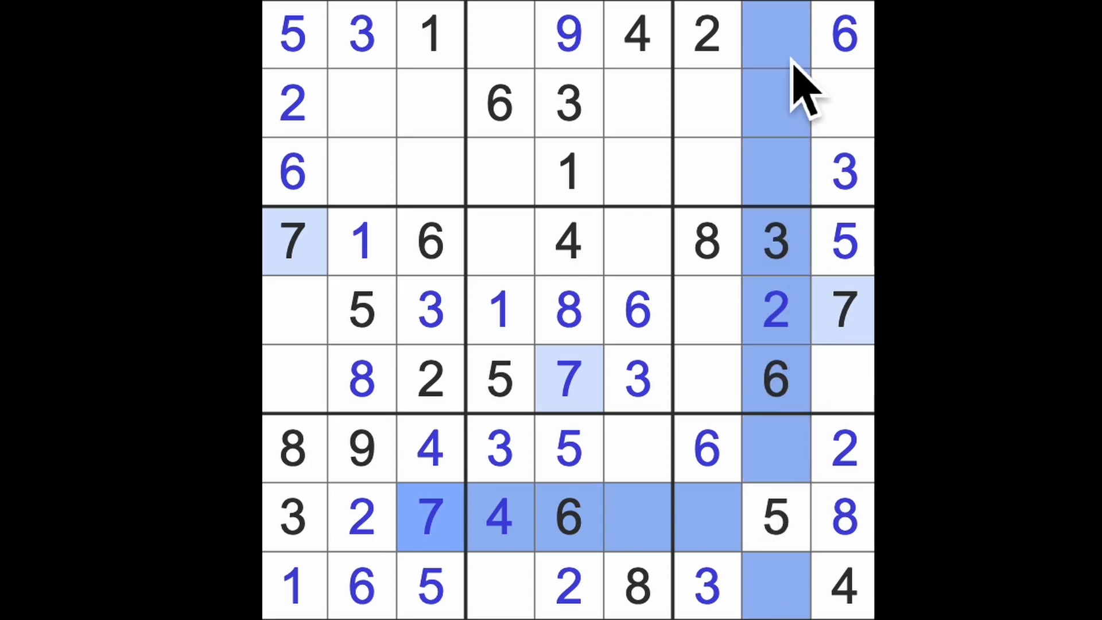
Enter 7 and 8 in row 1, 7 and 1 in row 7, 1 in row 8, 9 in row 9
click(499, 35)
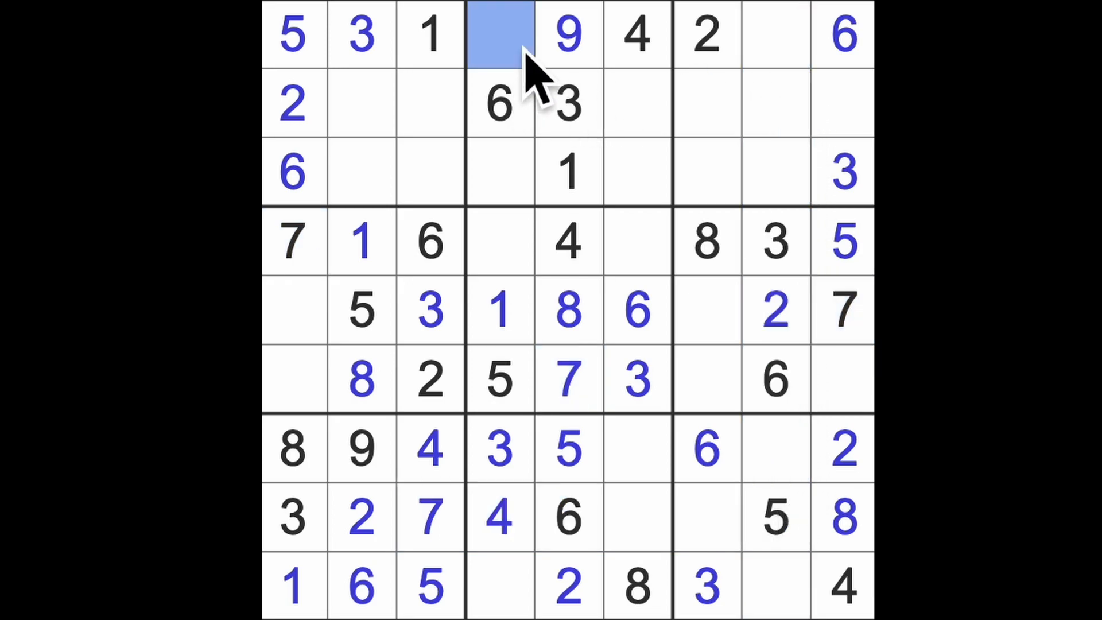
text(7)
click(776, 34)
text(8)
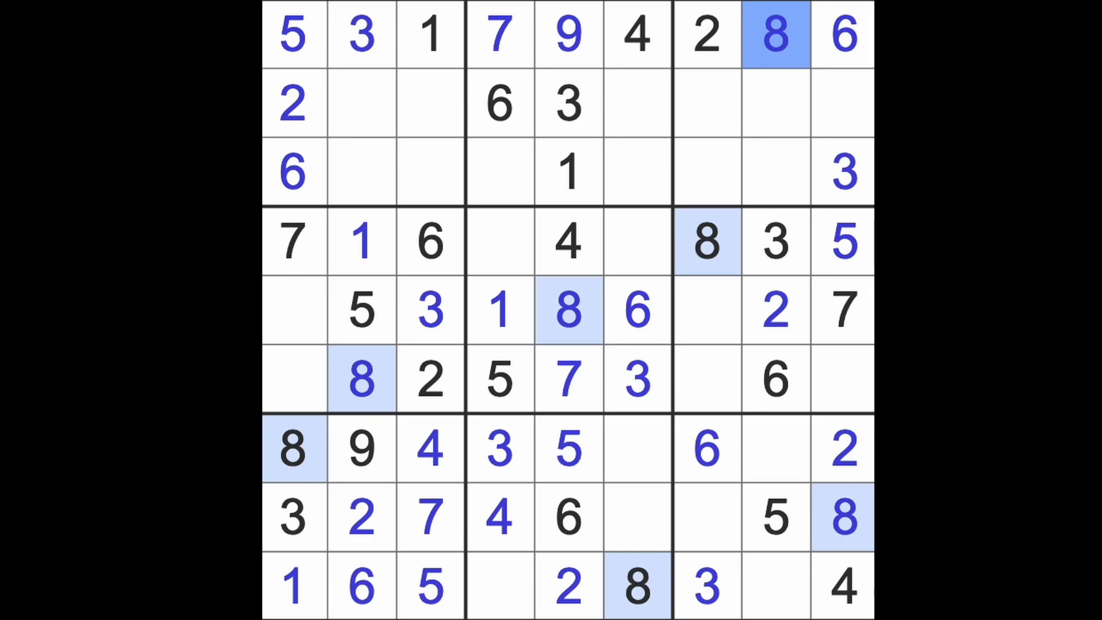
mouse_move(382, 179)
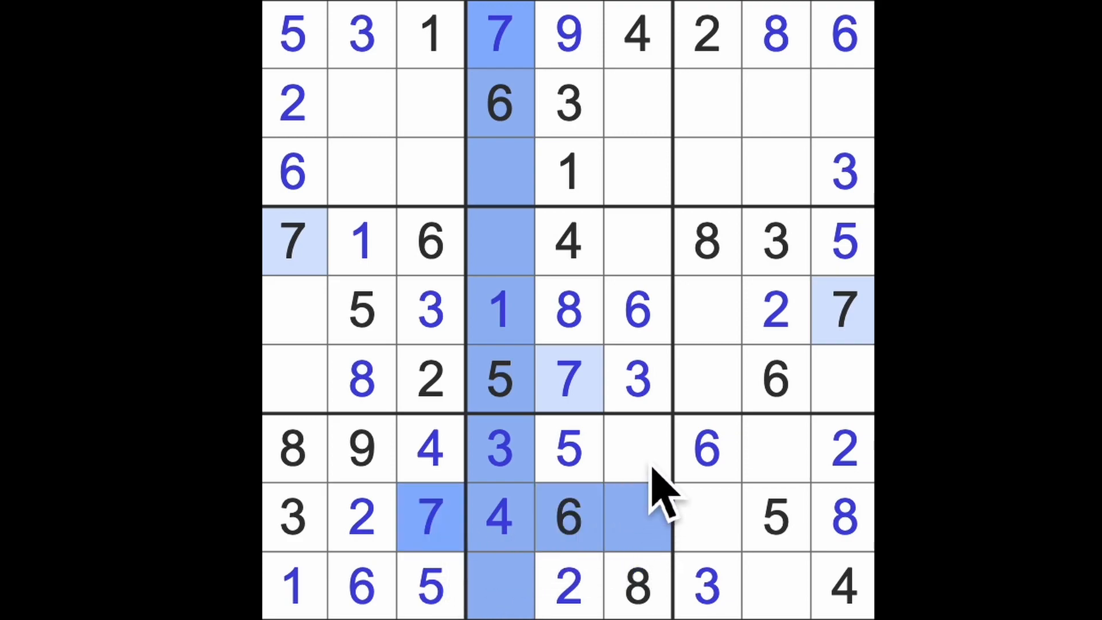
click(636, 450)
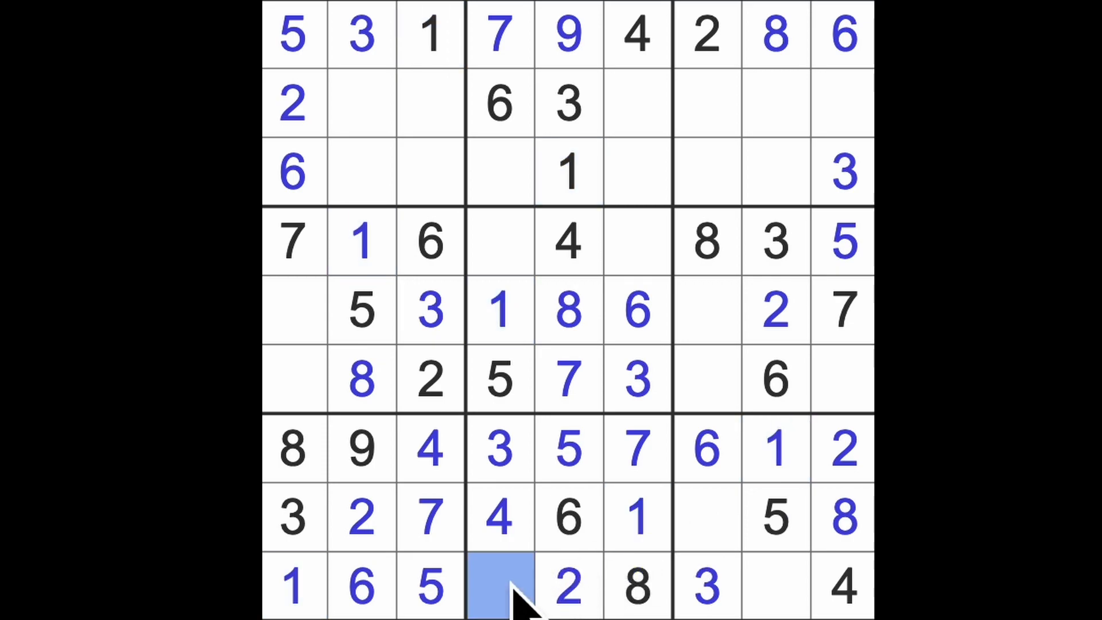
text(9)
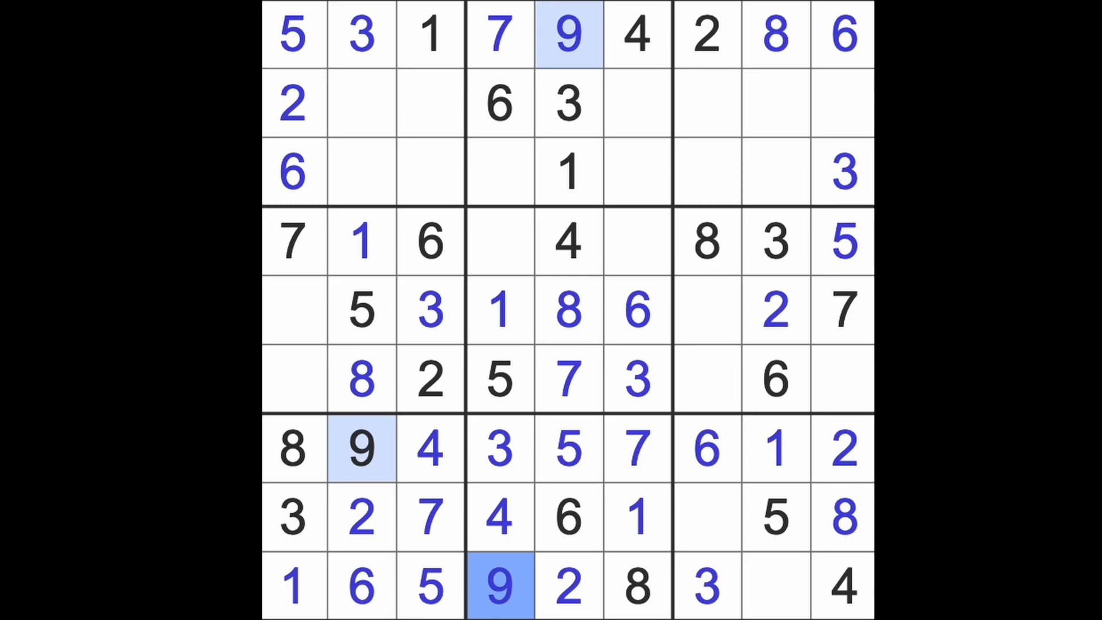
Enter 2 and 5 in empty cells, including a 5 at row 3, column 7
click(635, 242)
text(9)
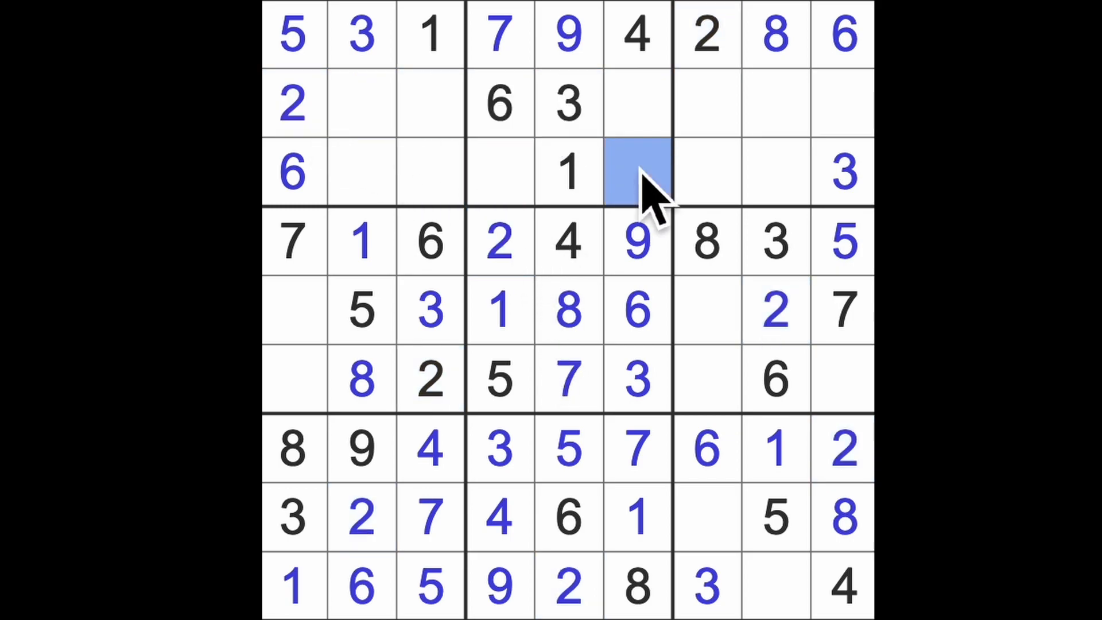
text(2)
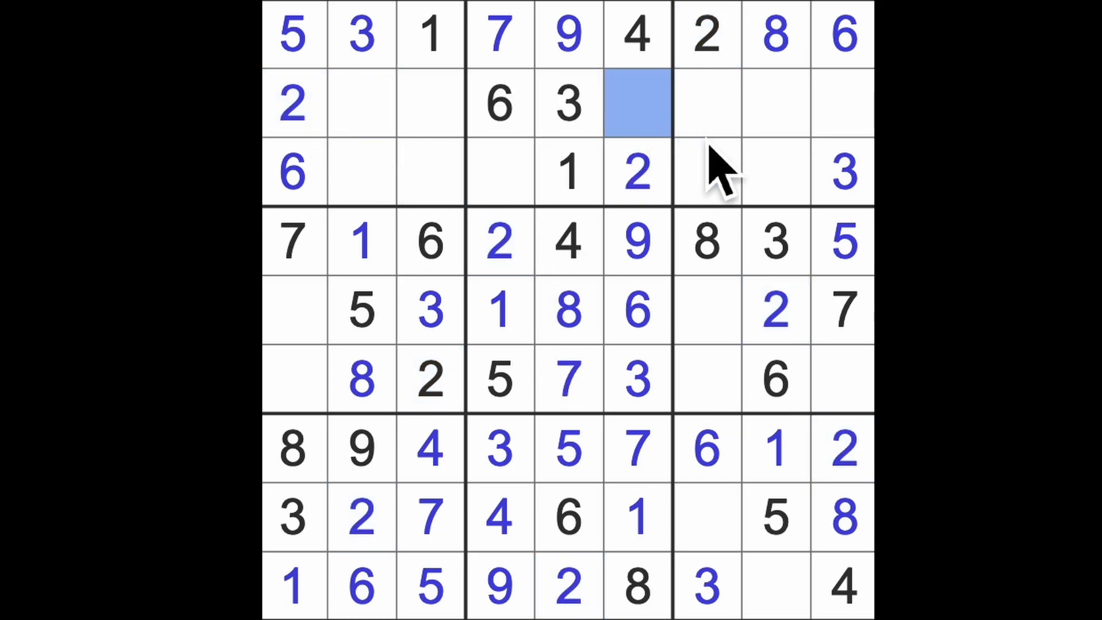
mouse_move(727, 172)
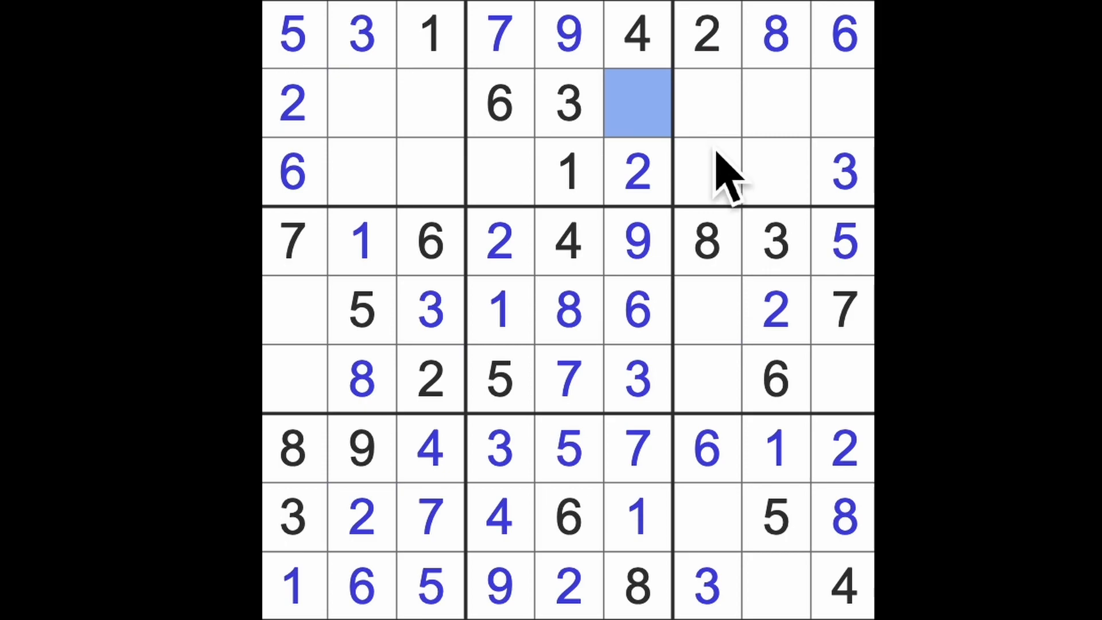
text(5)
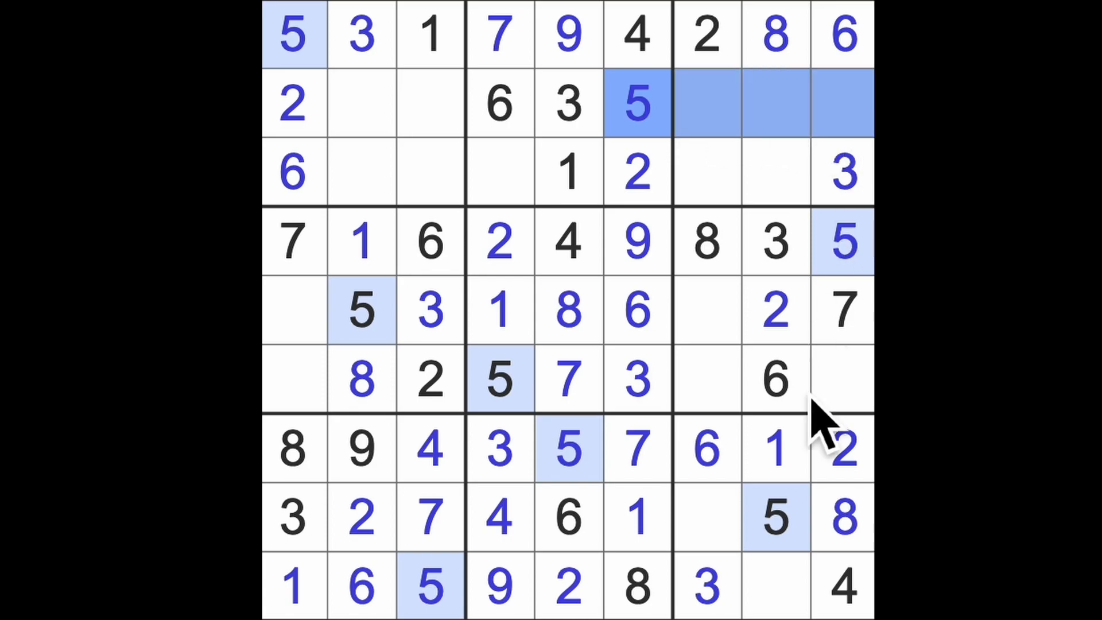
click(704, 172)
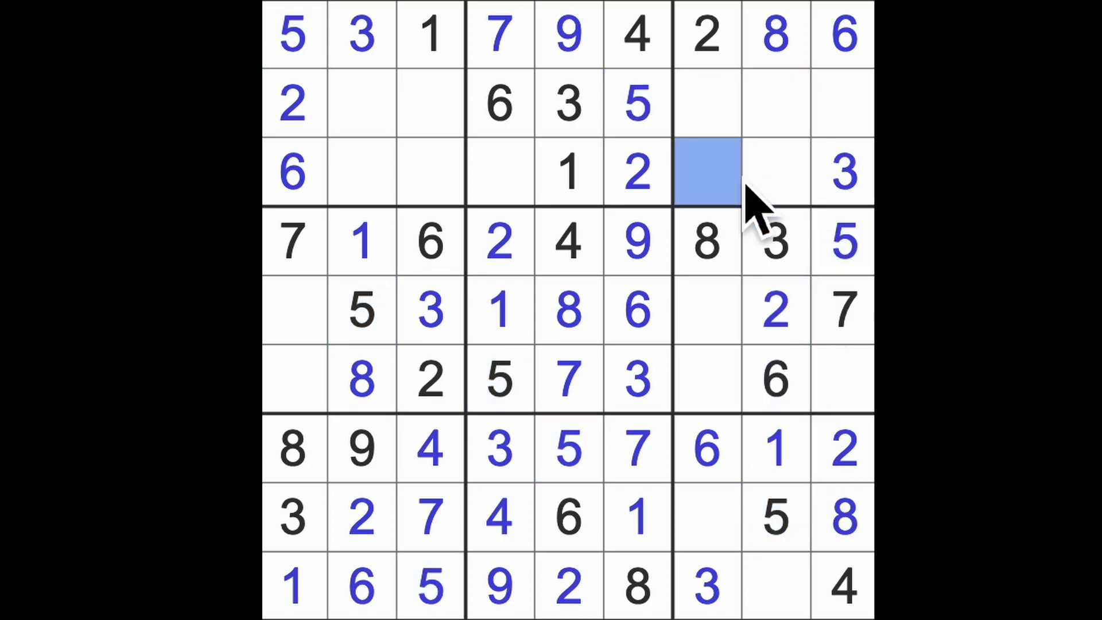
text(5)
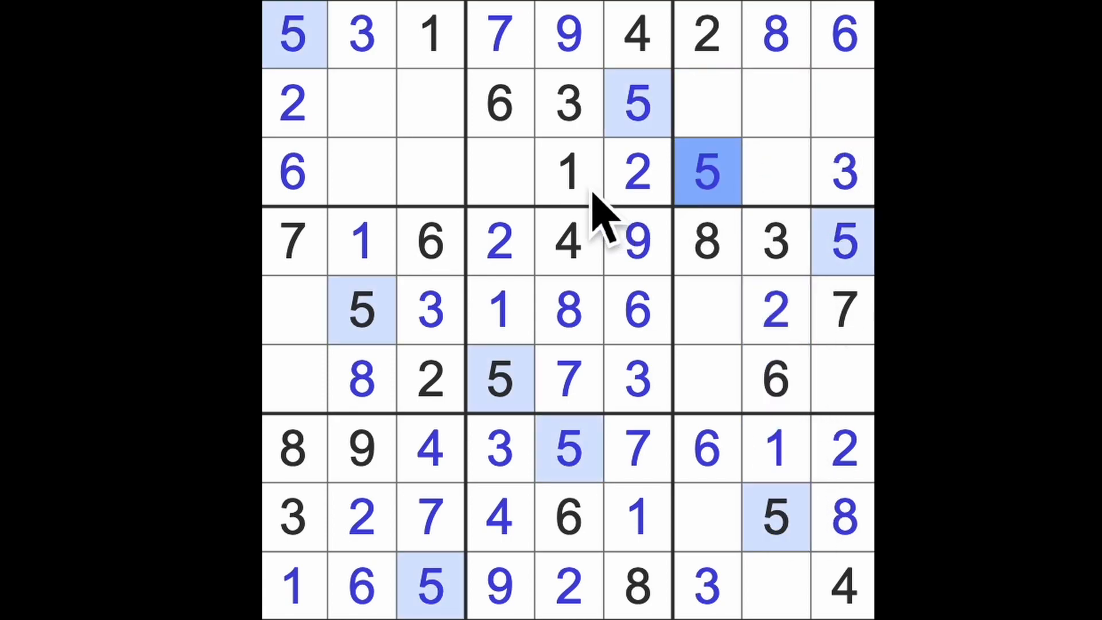
click(499, 173)
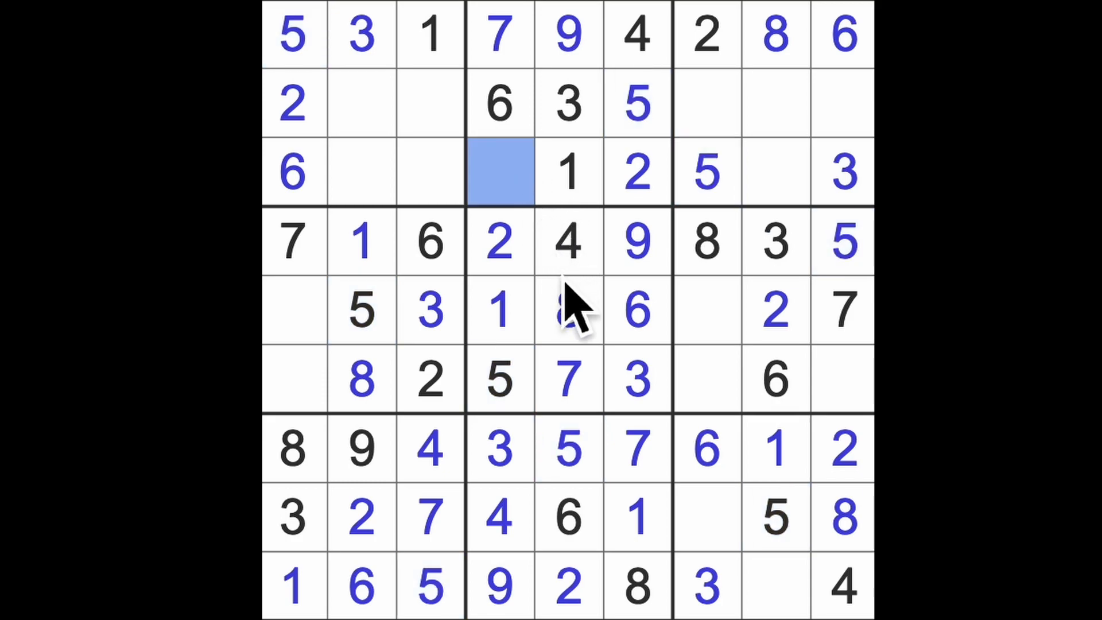
Put 8 at row 3, column 4, 8 at row 2, column 3, and 9 at row 3, column 3
click(499, 172)
text(8)
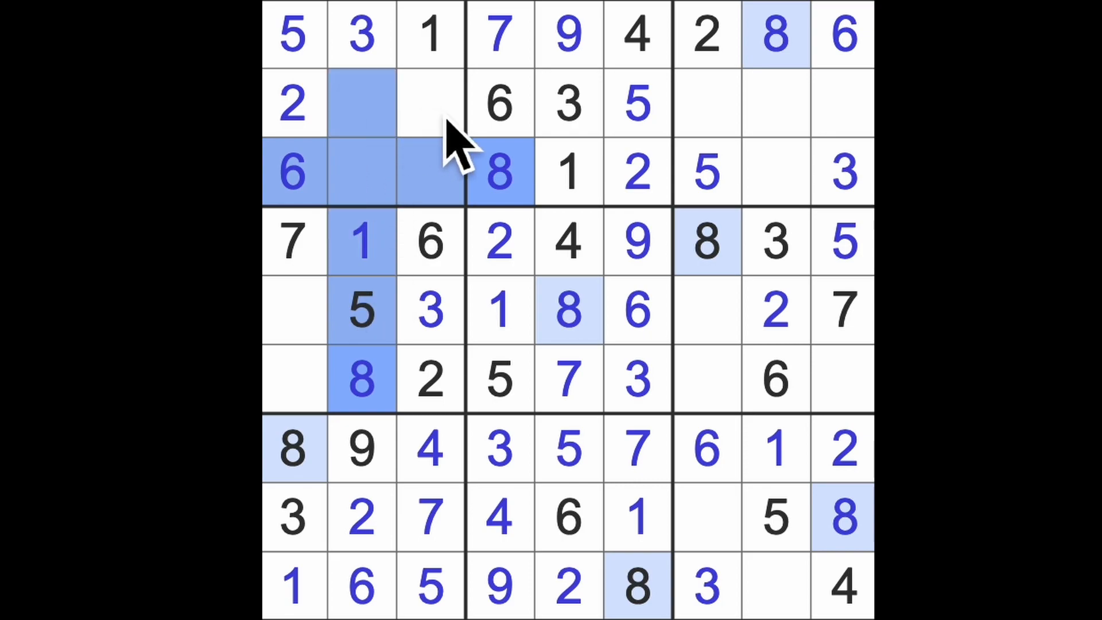
click(429, 103)
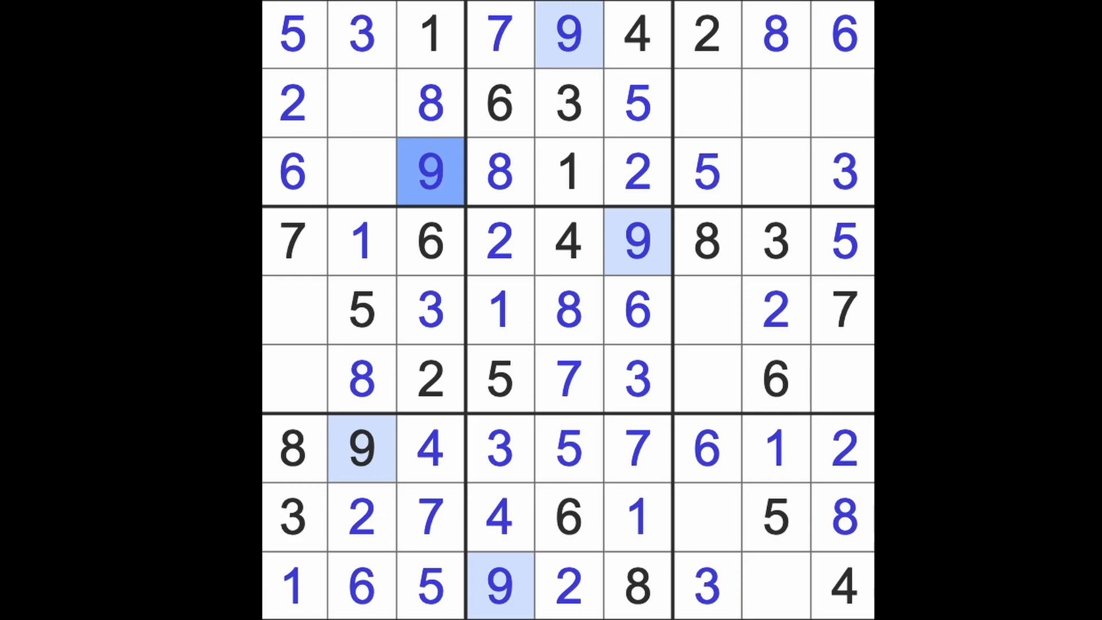
mouse_move(513, 253)
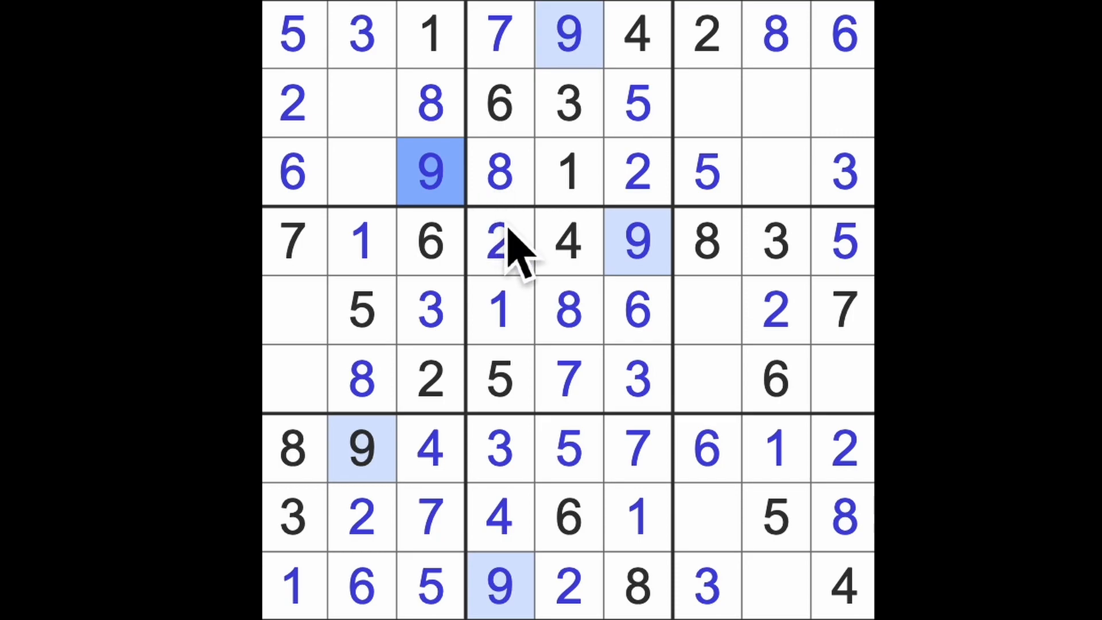
click(775, 587)
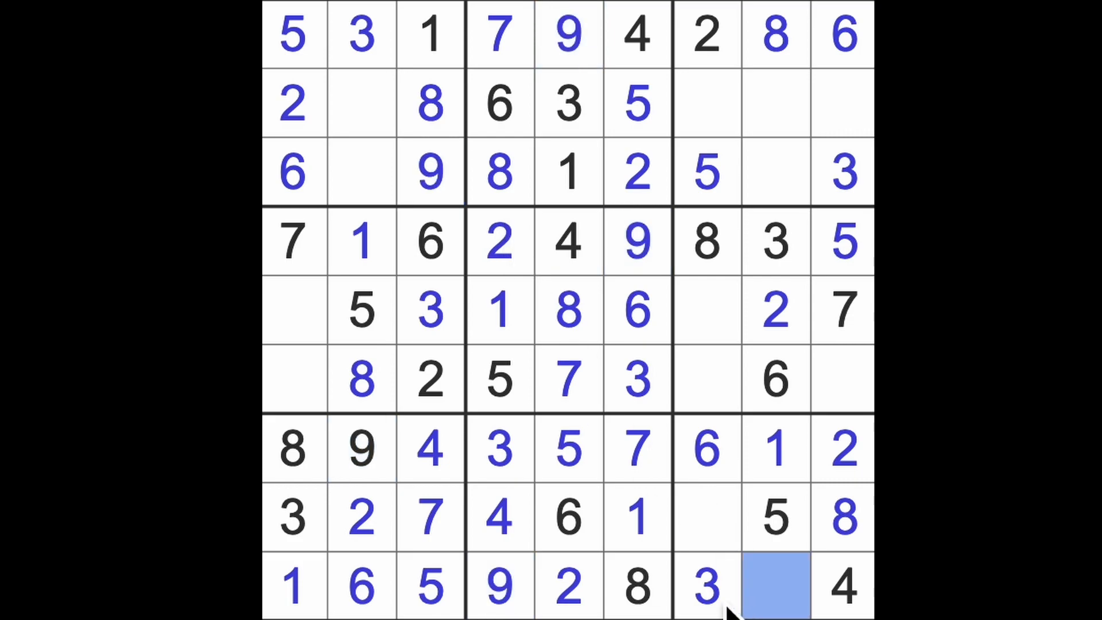
mouse_move(498, 604)
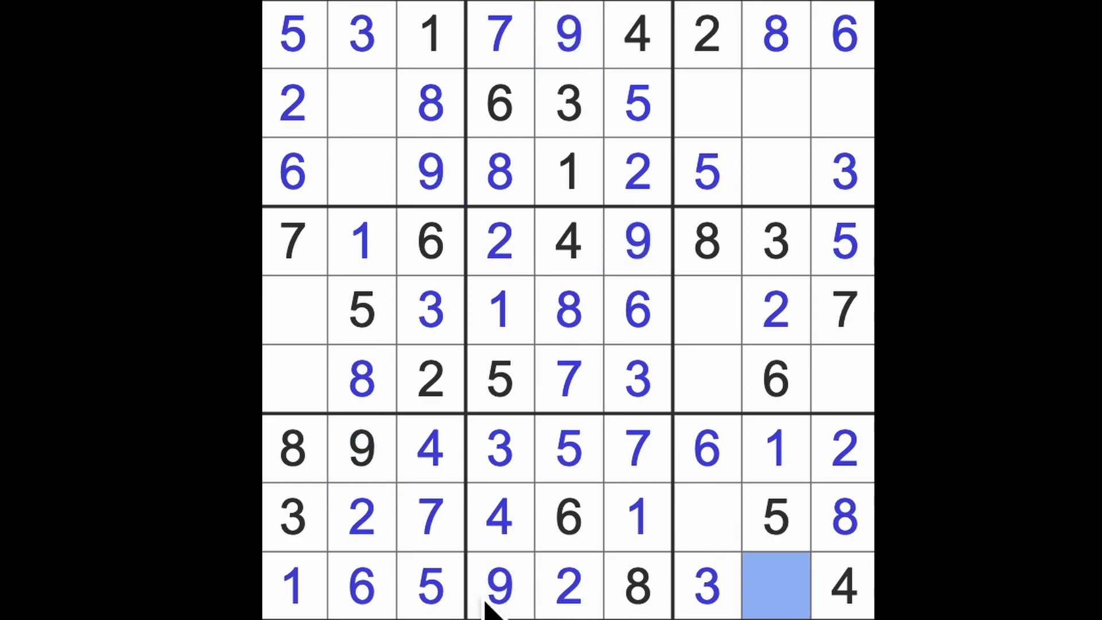
Place 7 at row 9, column 8 and fill further empty cells with 7s and 9s
click(775, 587)
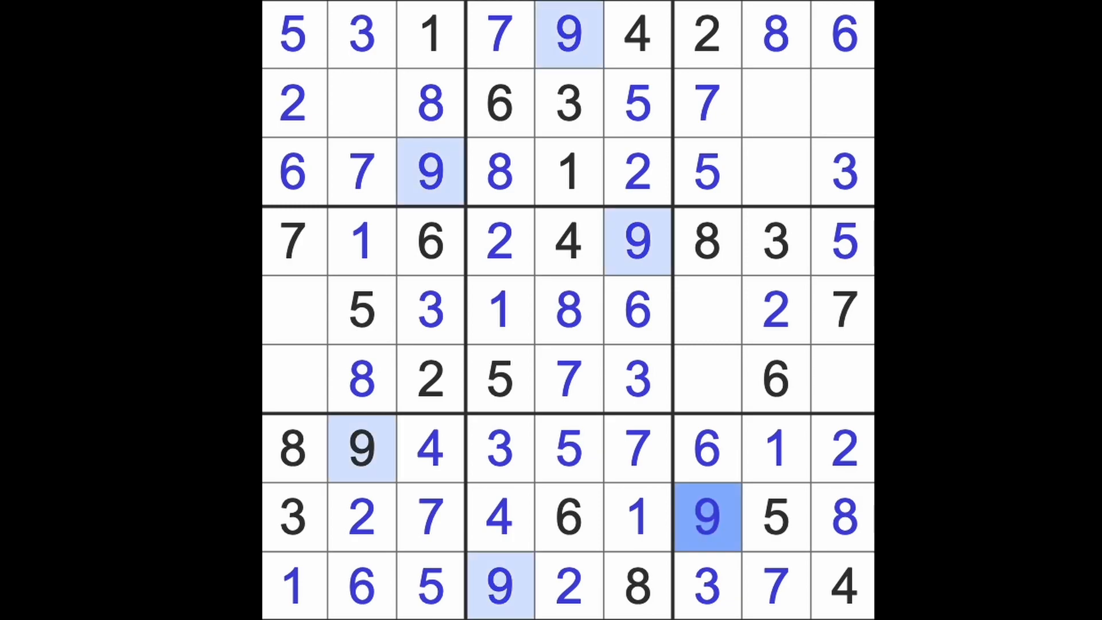
click(706, 312)
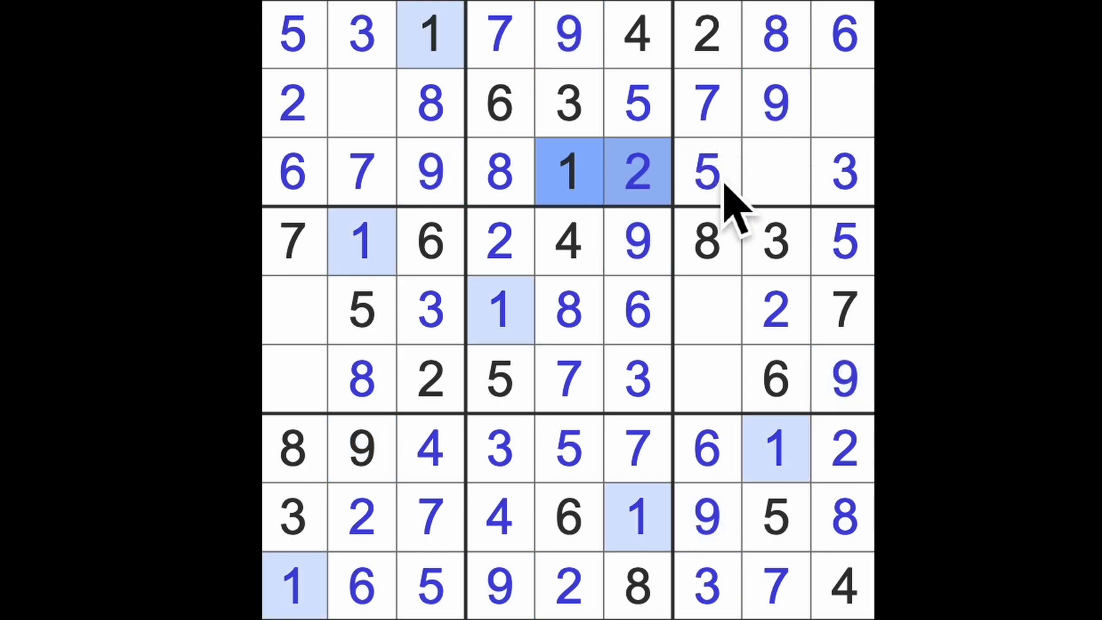
Put 1 at row 2, column 9 and 4s at row 5, column 7 and row 6, column 1
click(842, 103)
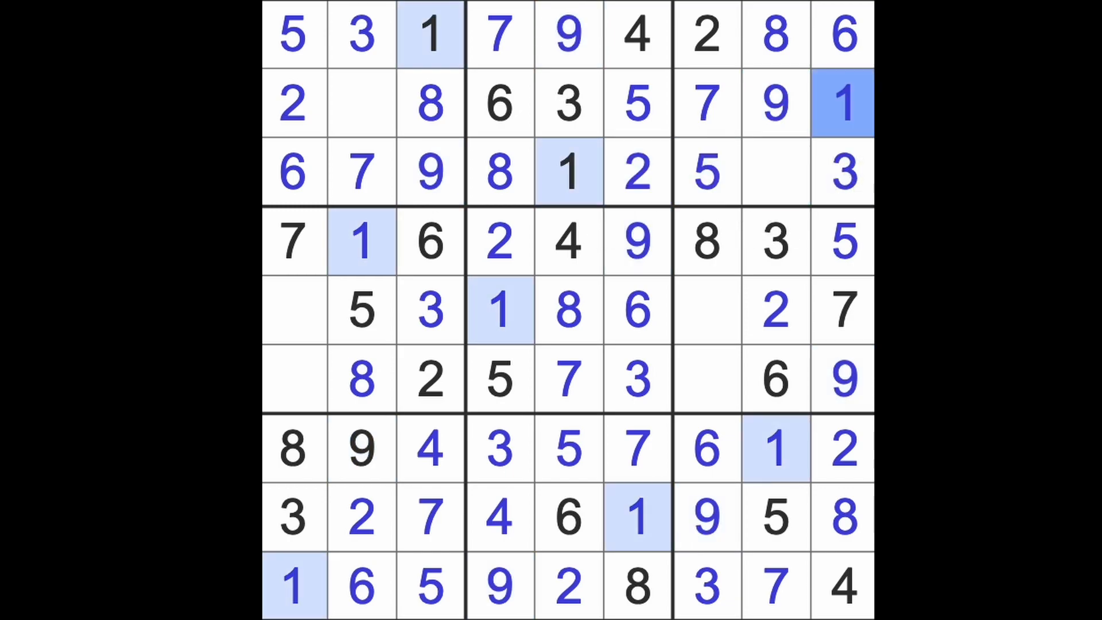
click(707, 311)
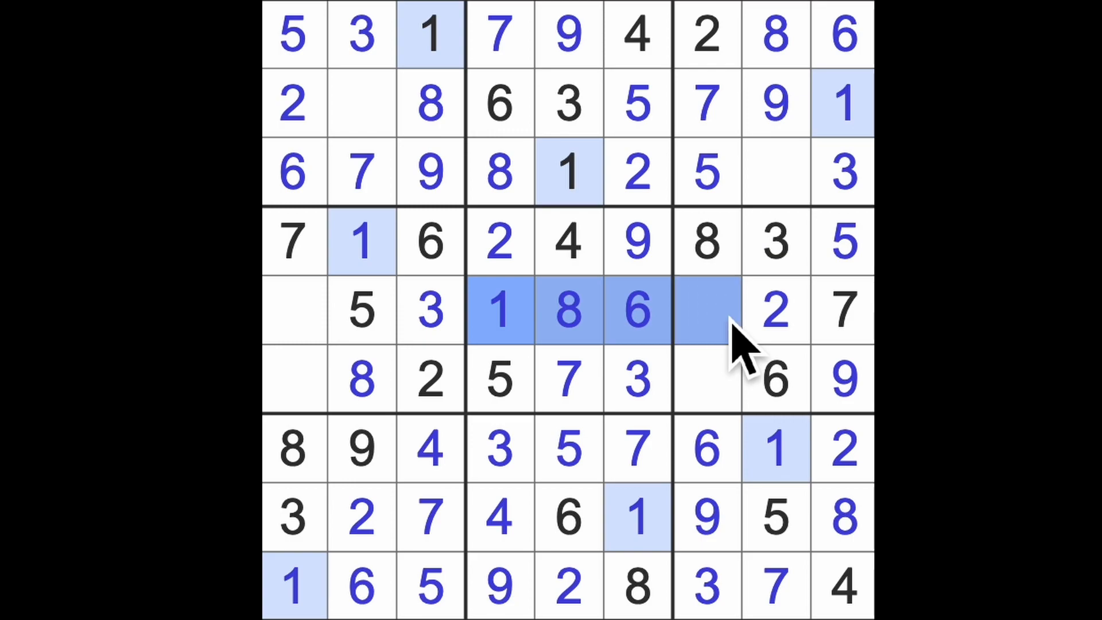
click(707, 379)
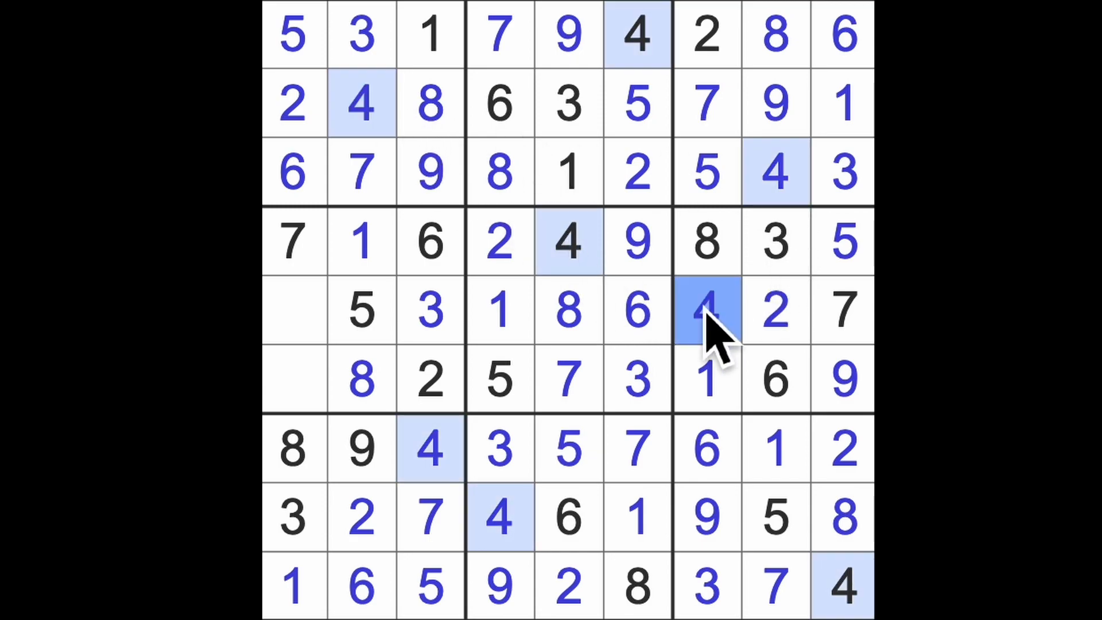
click(294, 379)
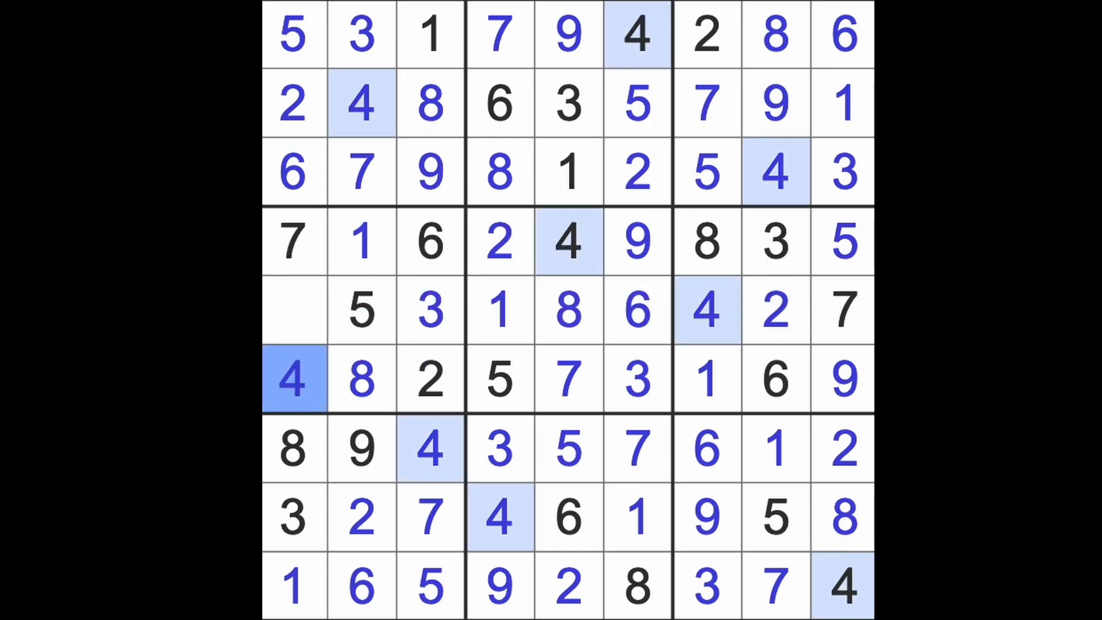